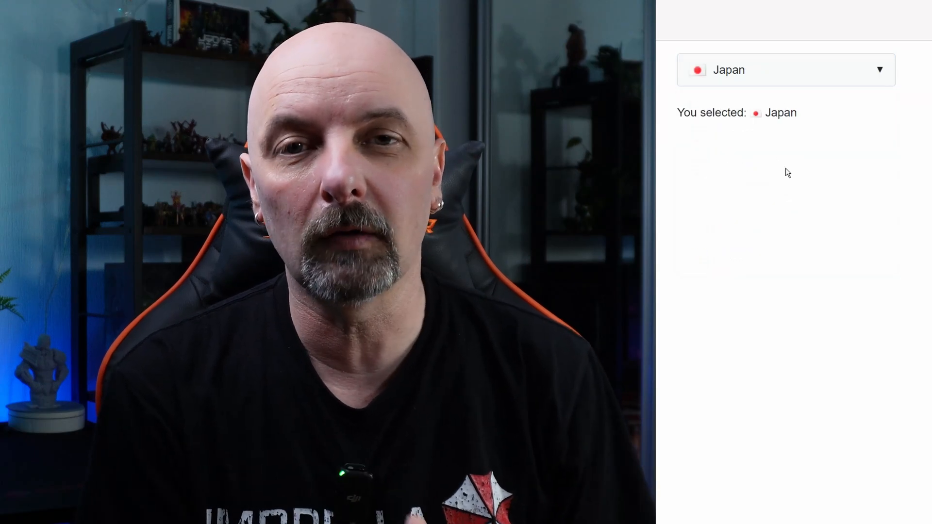
Expand the finished country dropdown in the browser demo and scroll its list.
click(784, 69)
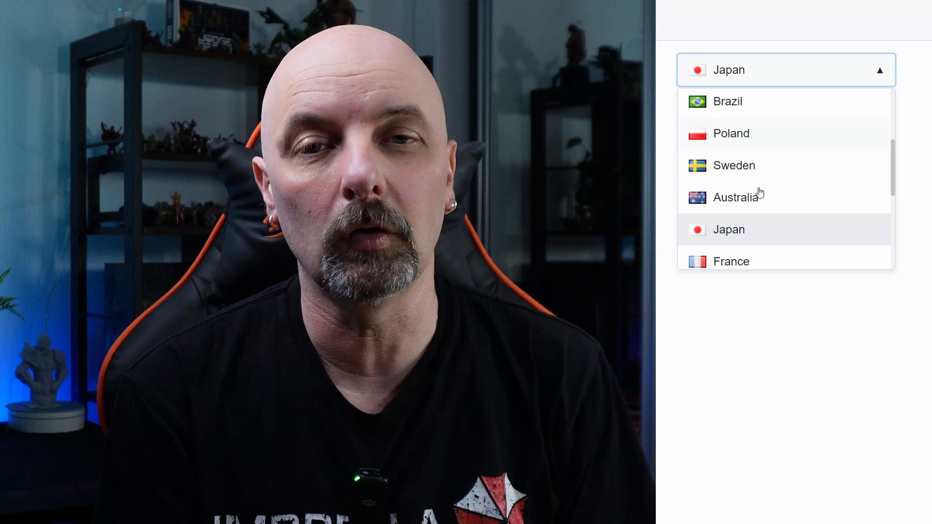
scroll(down, 3)
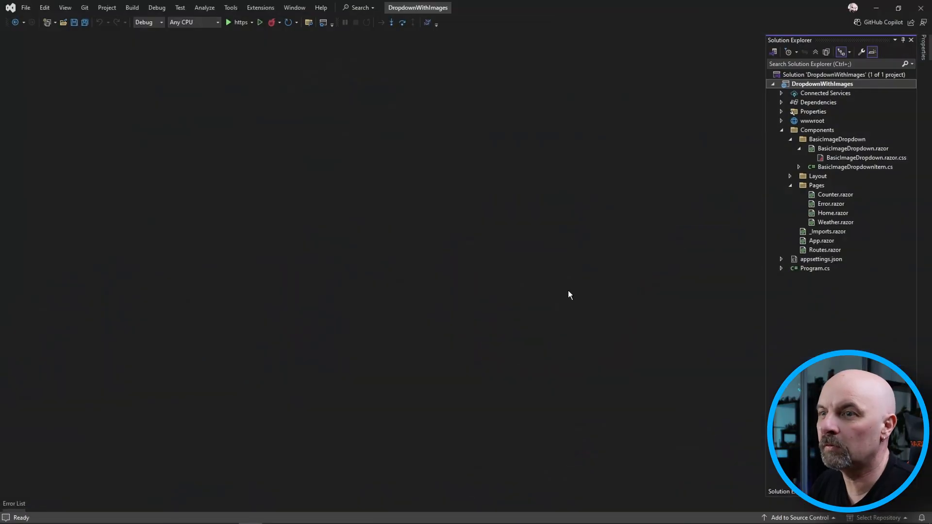
mouse_move(646, 251)
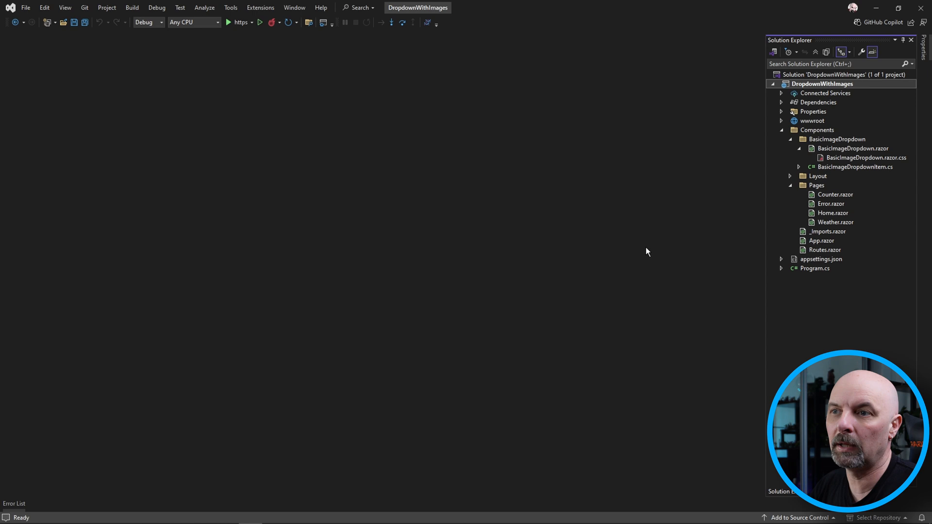
mouse_move(713, 255)
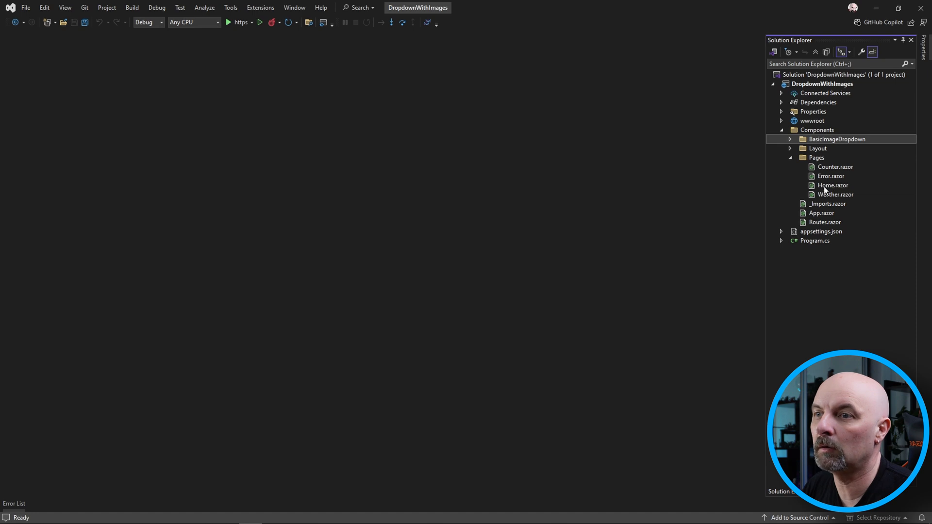
Review Home.razor and BasicImageDropdown.razor.css, then bring up BasicImageDropdown.razor.
double_click(832, 185)
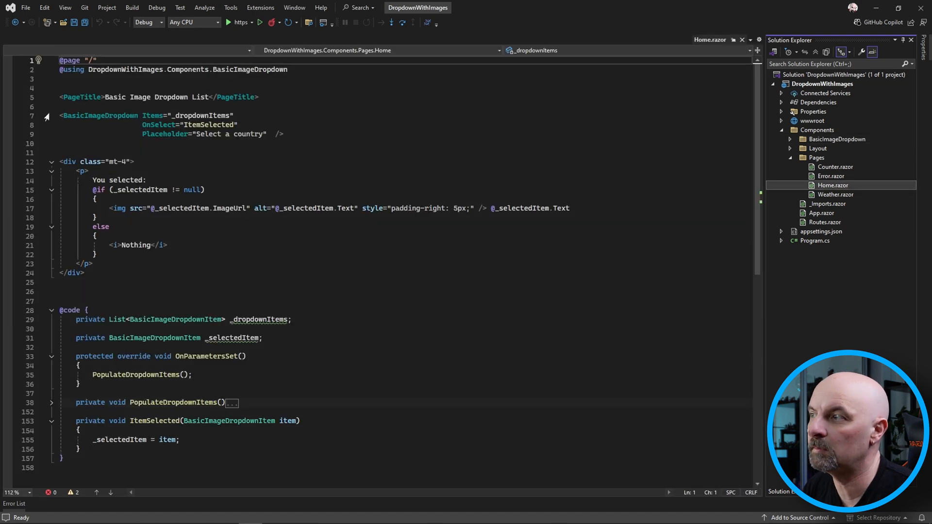
click(790, 139)
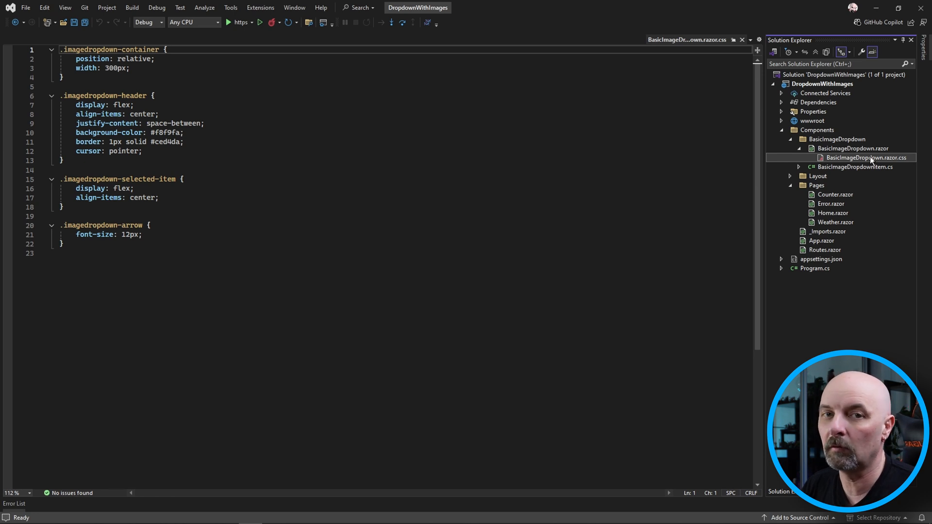
click(854, 166)
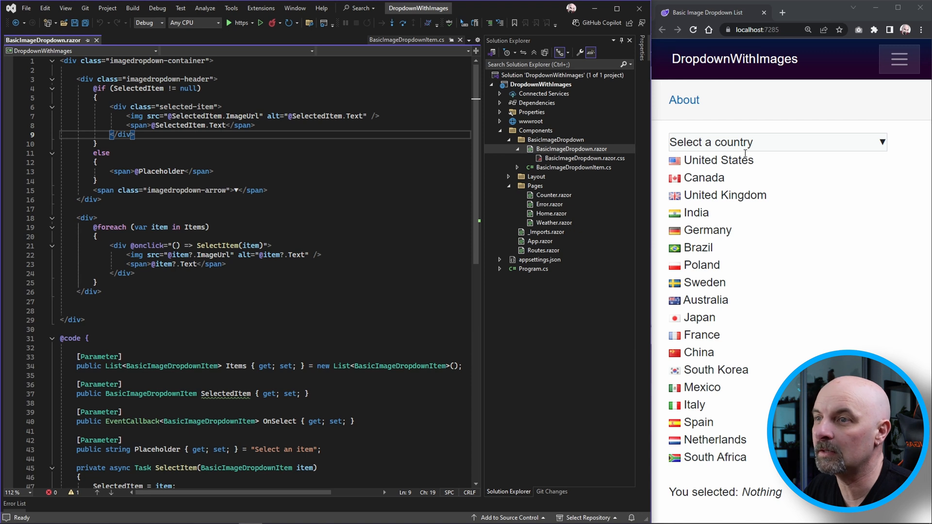
mouse_move(703, 143)
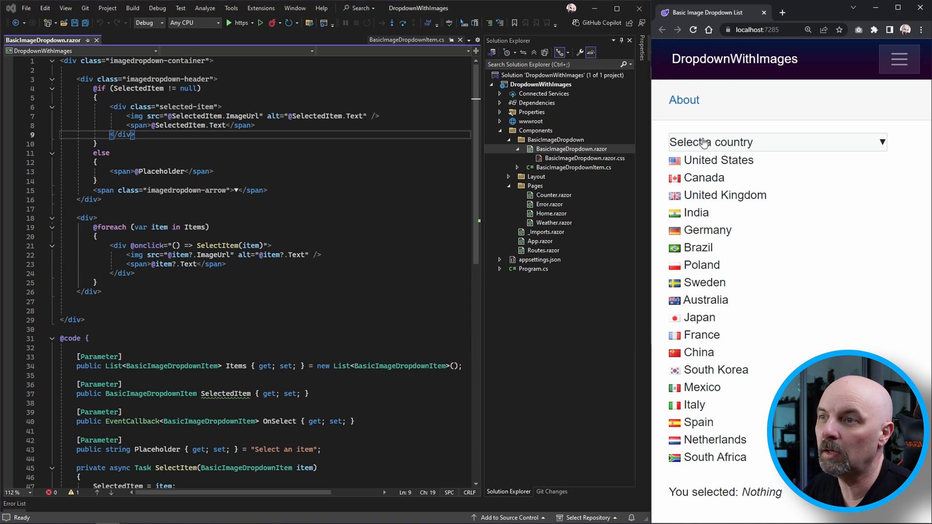
mouse_move(692, 165)
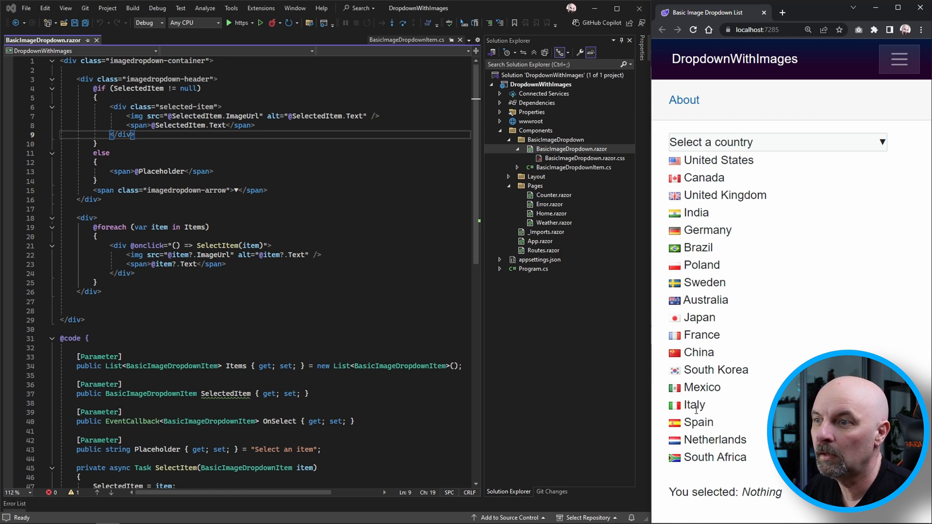
mouse_move(678, 166)
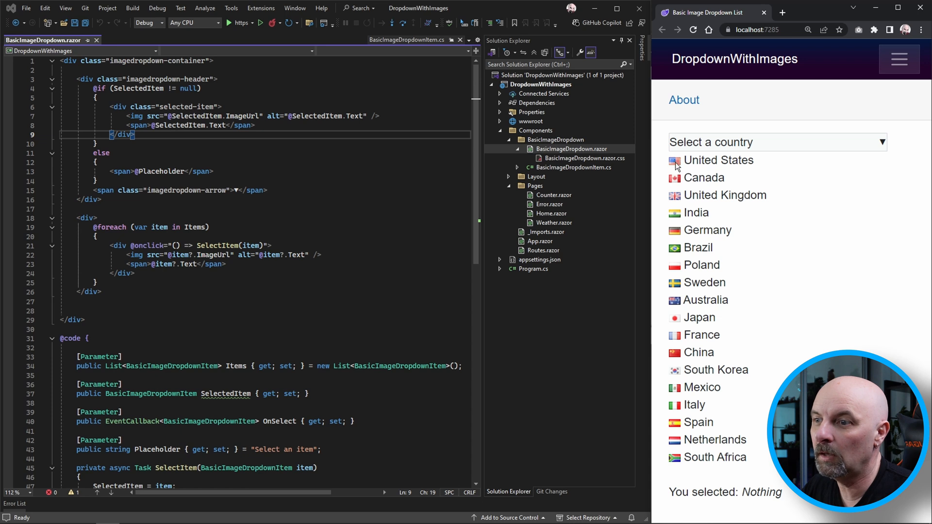
click(529, 121)
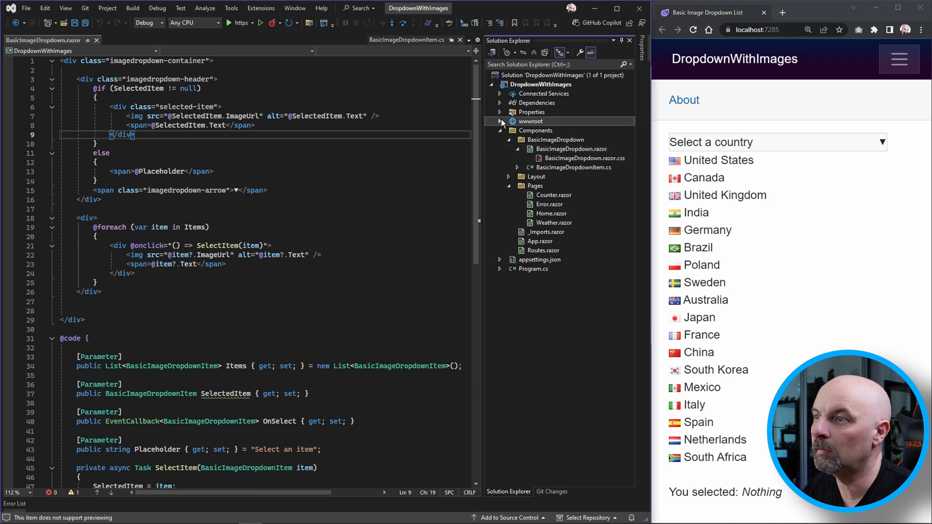
click(501, 121)
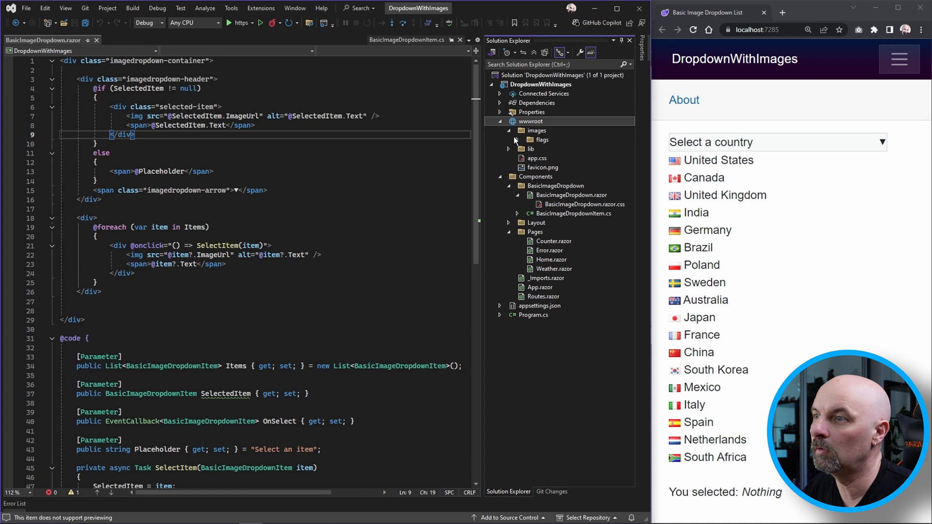
click(518, 139)
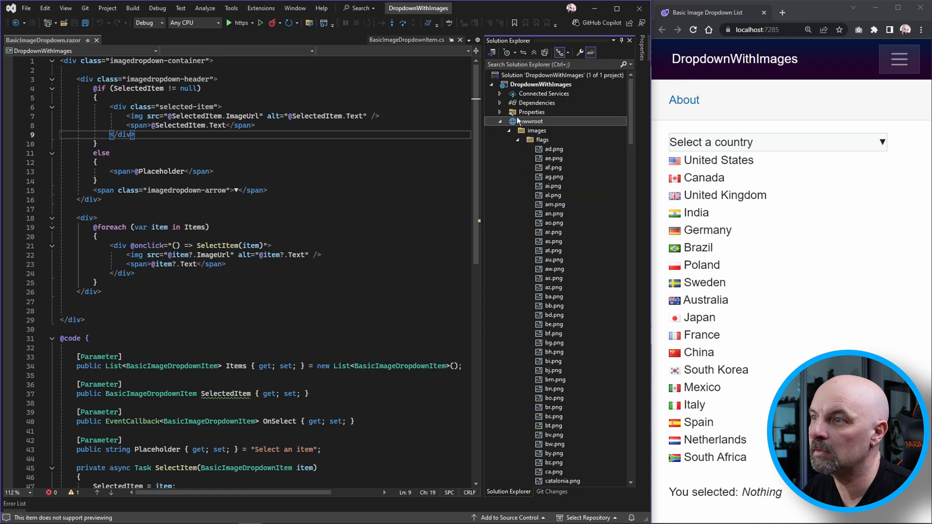
click(501, 121)
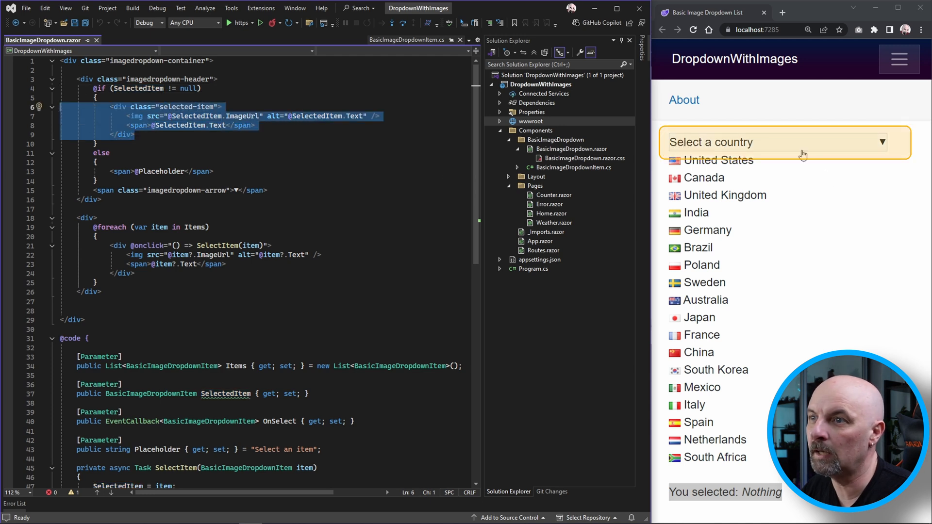
mouse_move(784, 154)
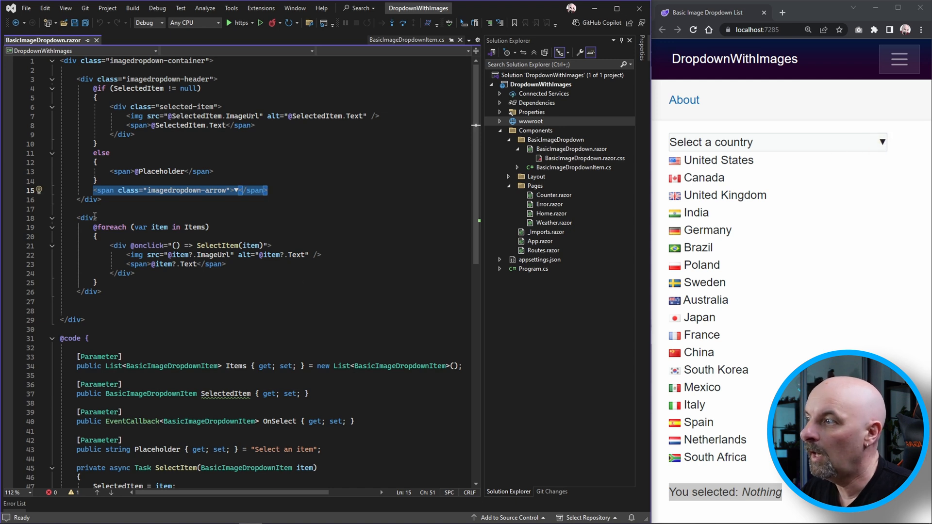
mouse_move(165, 227)
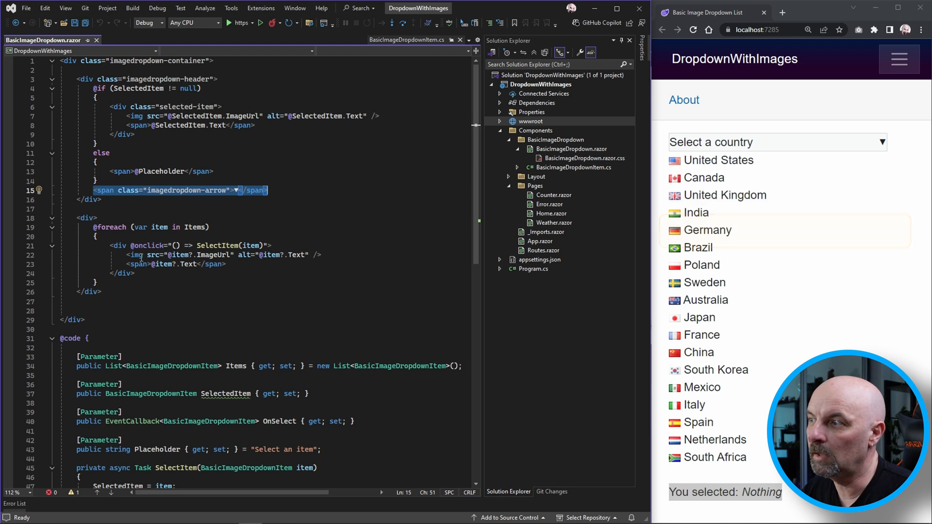
Highlight the SelectItem click handler and the Items parameter in the component code.
scroll(down, 3)
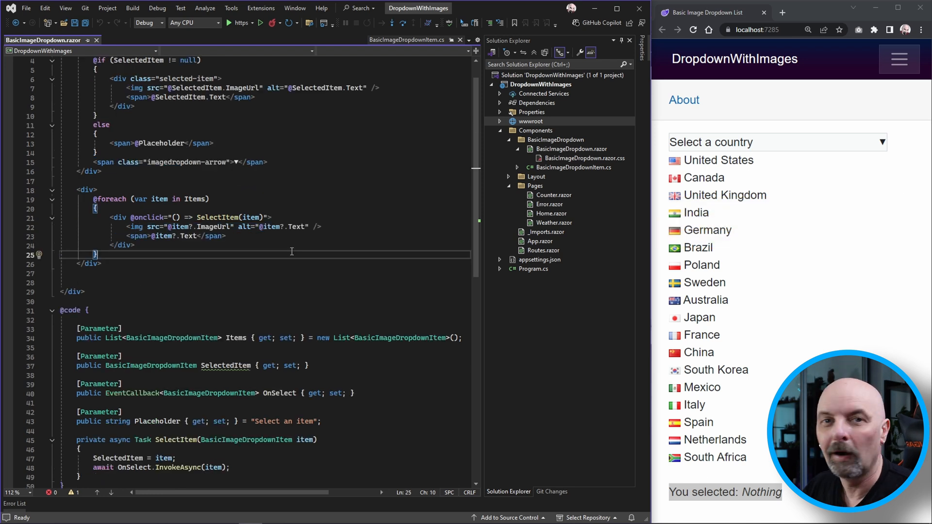
mouse_move(217, 216)
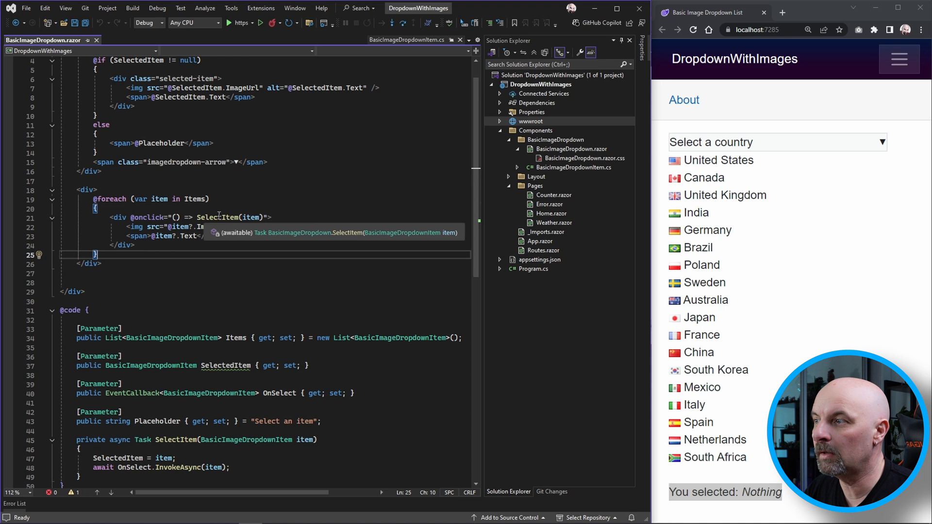
double_click(217, 217)
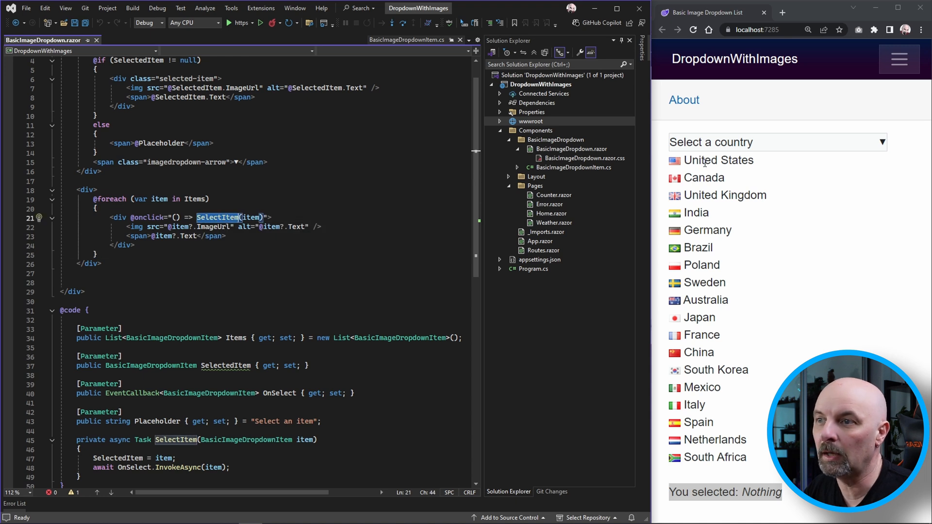
mouse_move(205, 461)
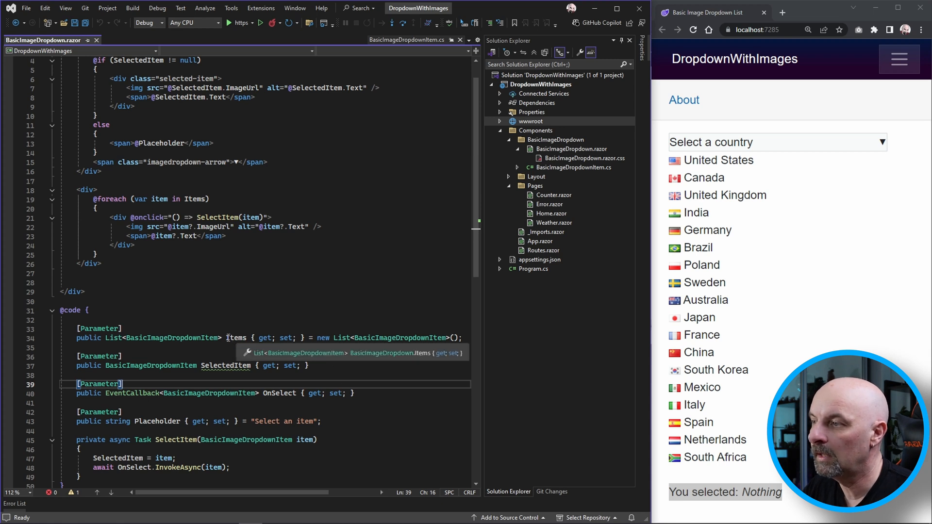
double_click(236, 338)
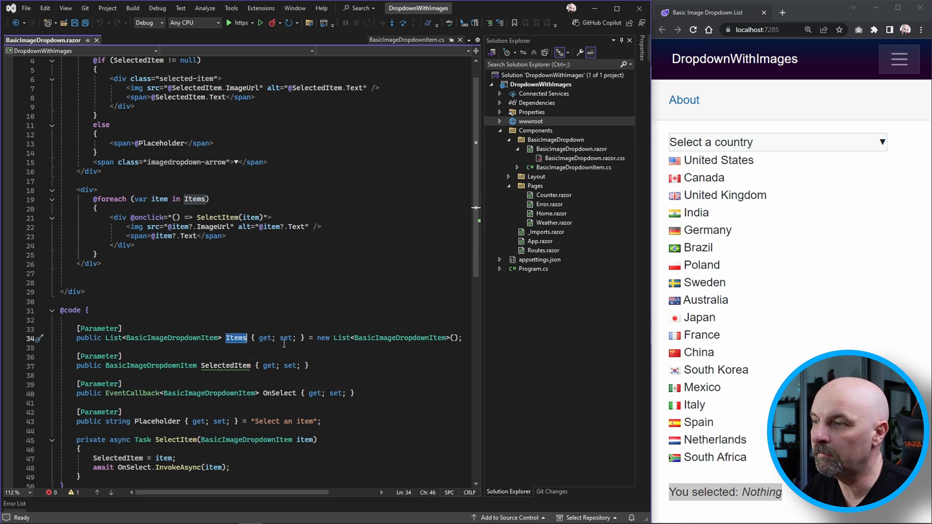
mouse_move(681, 382)
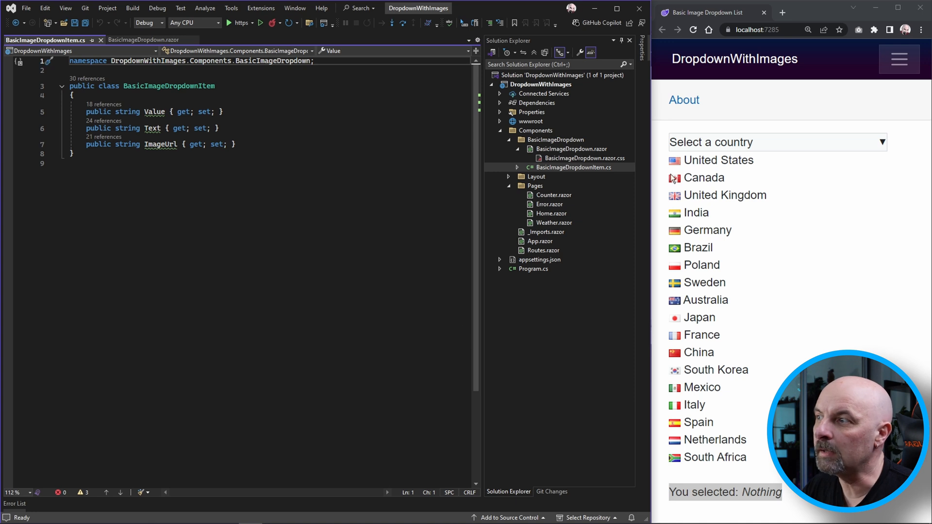
Highlight the Value and Text properties and the OnParametersSet lifecycle method.
double_click(155, 112)
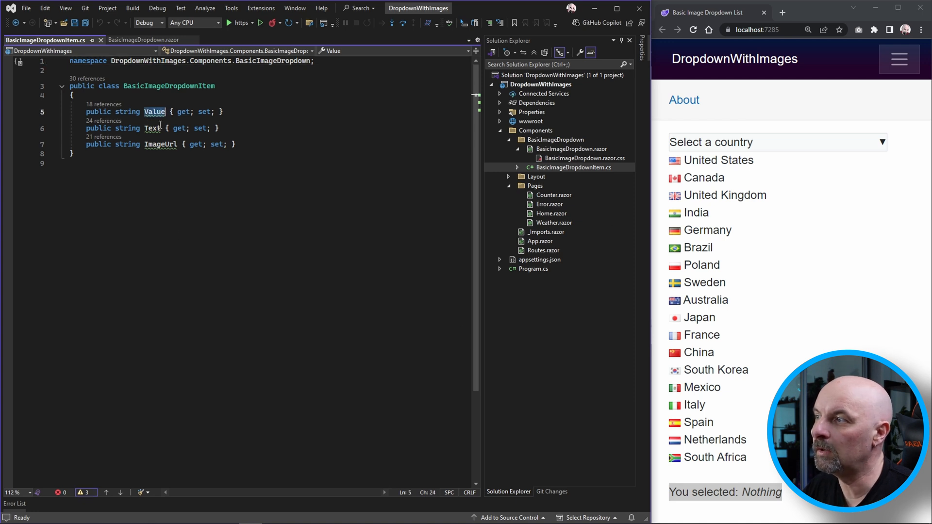
double_click(161, 144)
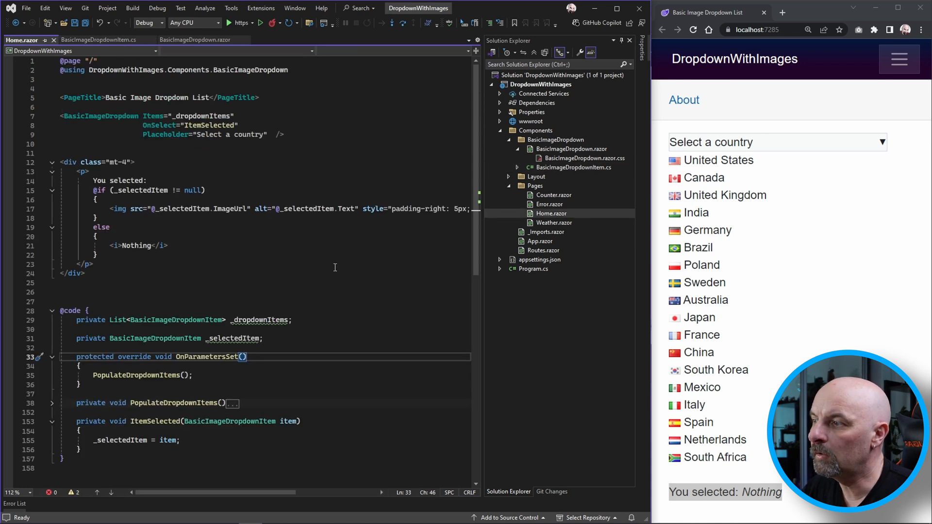
scroll(down, 3)
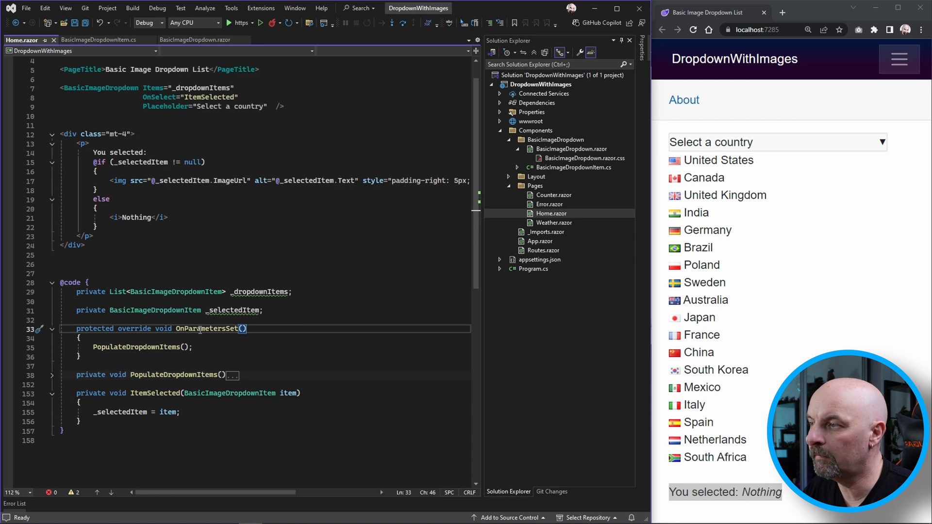
double_click(208, 329)
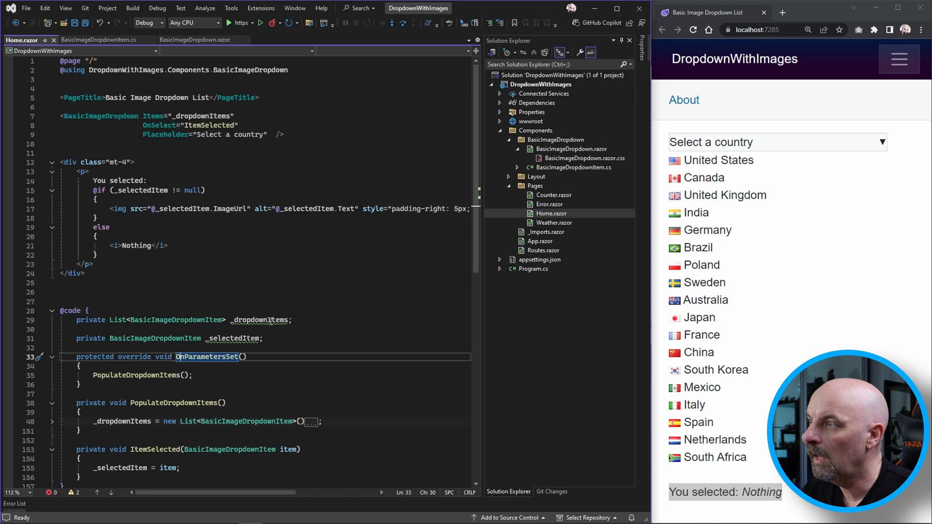
Review the Home page's ItemSelected handler and PopulateDropdownItems, returning to the component.
double_click(202, 116)
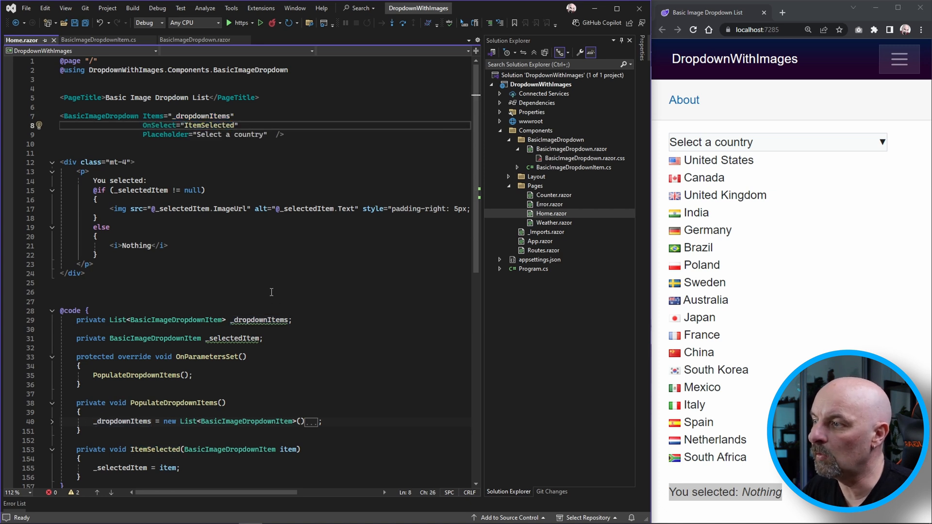
double_click(120, 467)
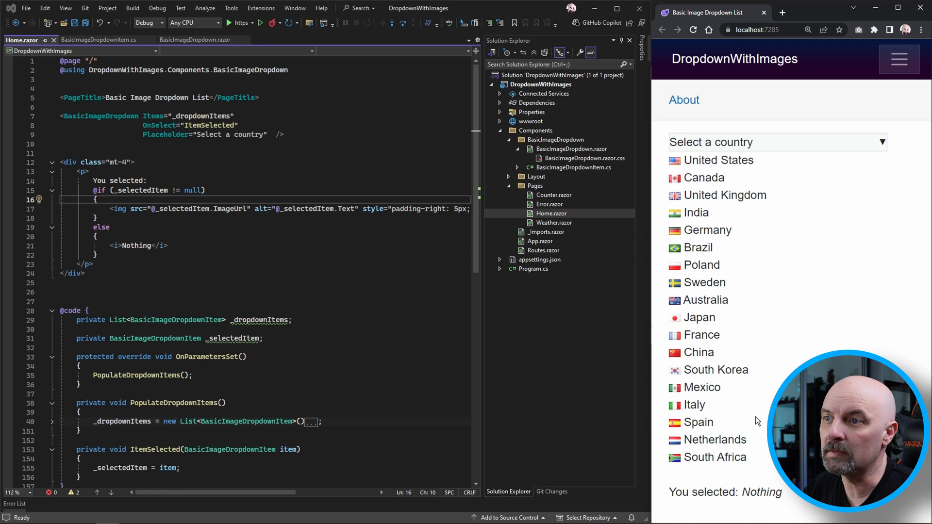
mouse_move(705, 218)
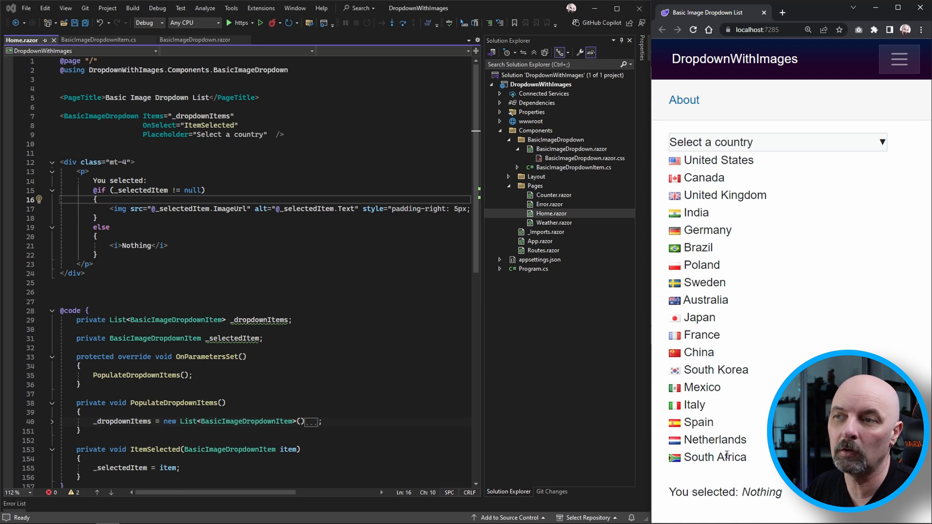
click(201, 40)
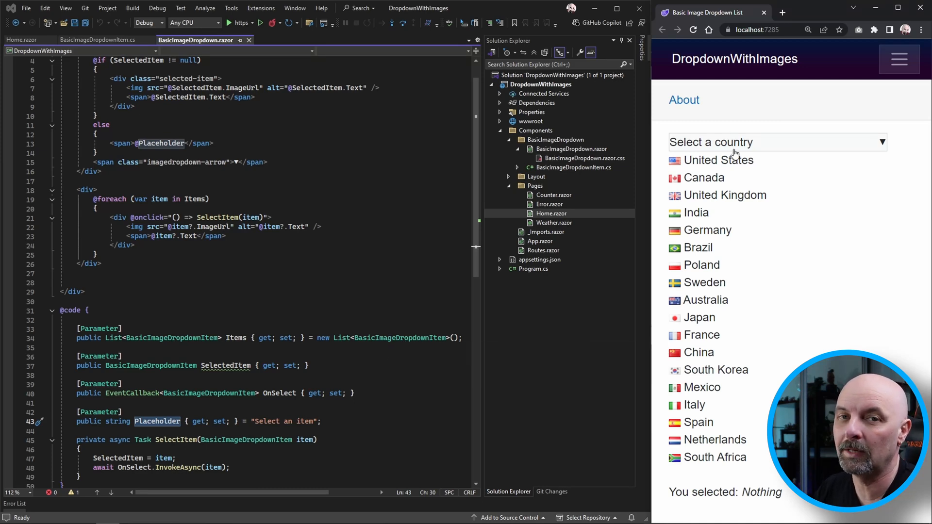
mouse_move(734, 483)
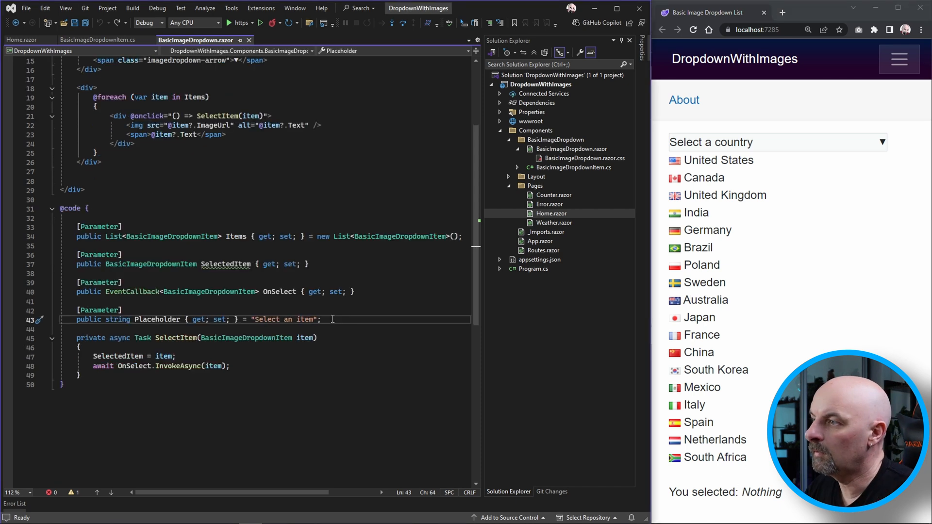
Add a _isOpen field, a ToggleDropdown click on the header, and reset _isOpen in SelectItem.
text(private bool _isOpen = false;)
text(@if (_isOpen)
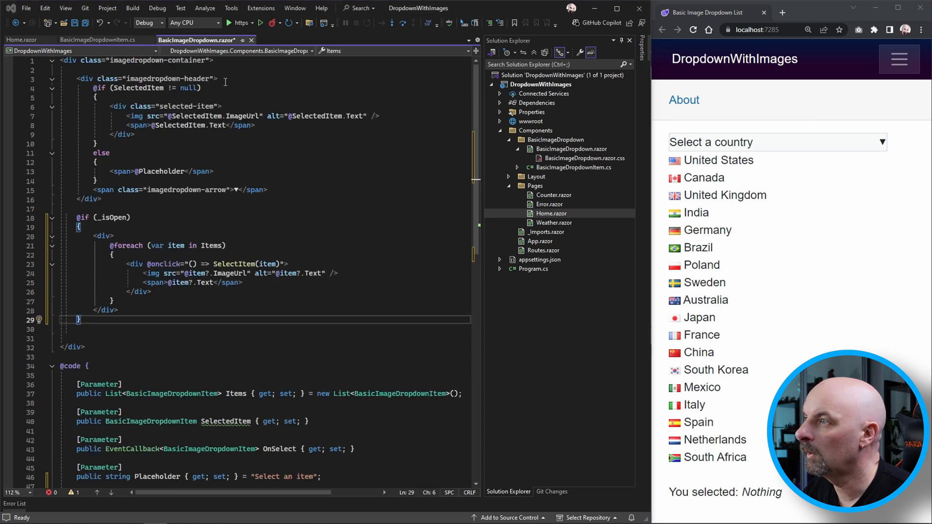
text(@onclick="ToggleDropdown")
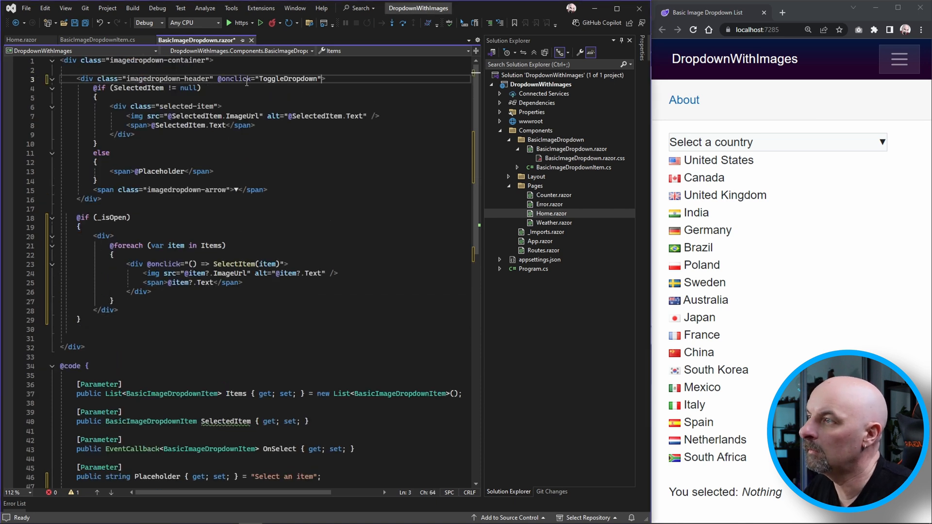
scroll(down, 3)
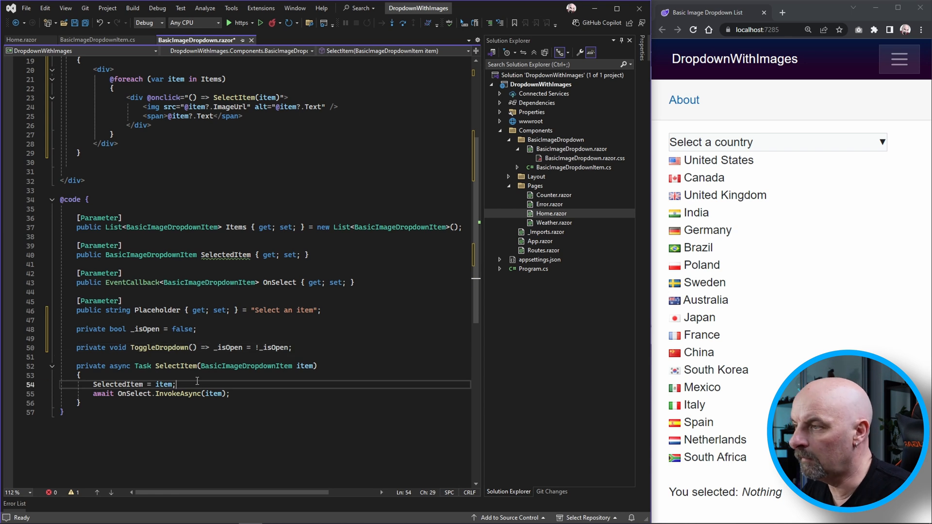
text(_isOpen = false;)
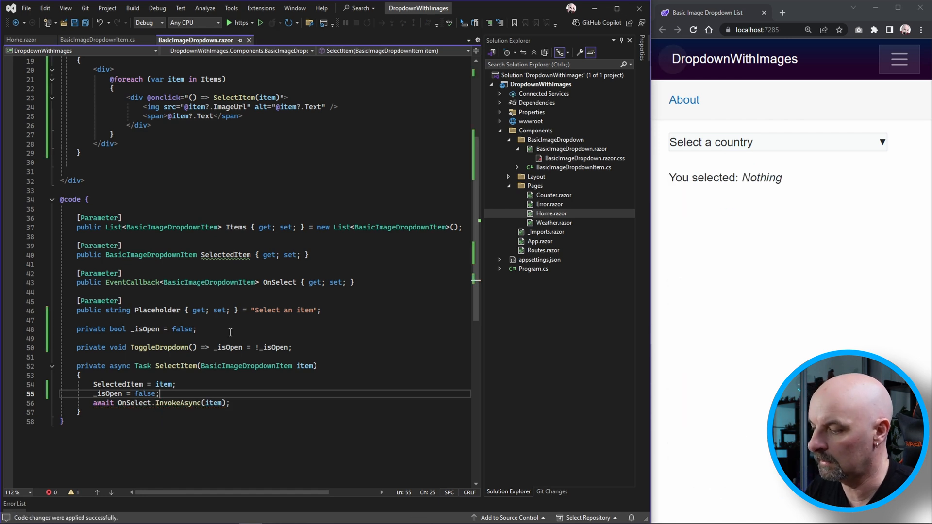
Pick China, Germany and then Japan from the running dropdown to verify it opens and closes.
click(772, 142)
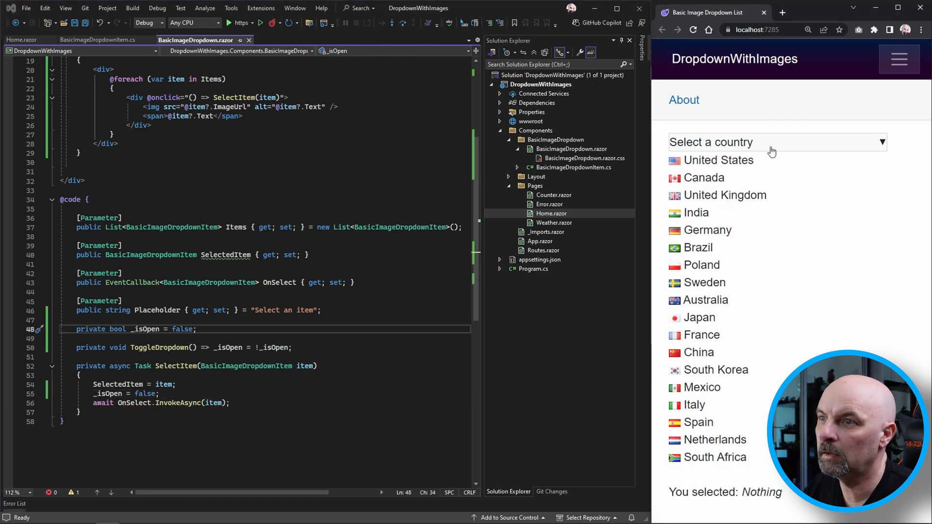
click(699, 352)
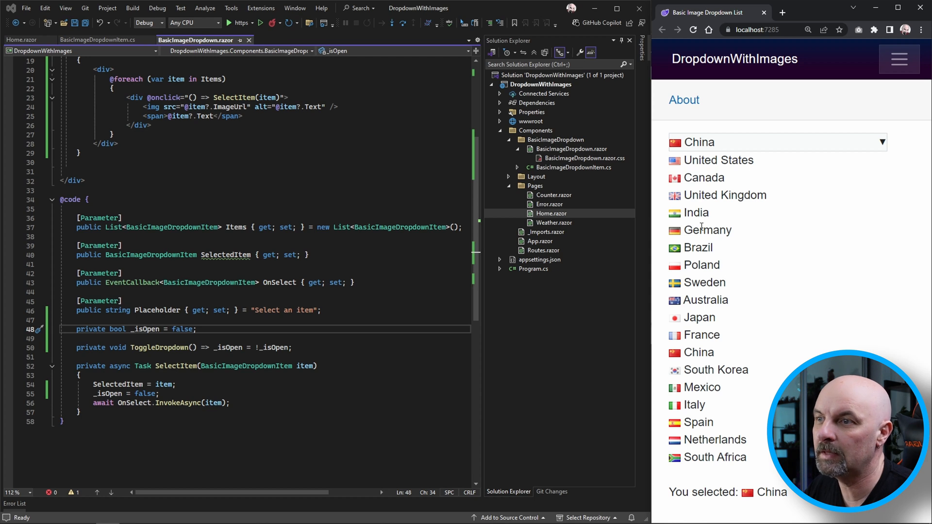
click(708, 230)
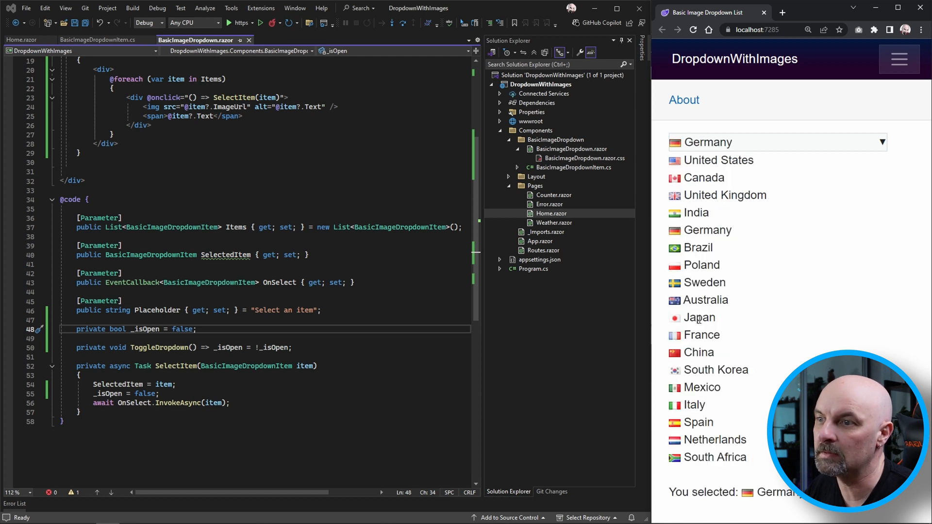
click(699, 317)
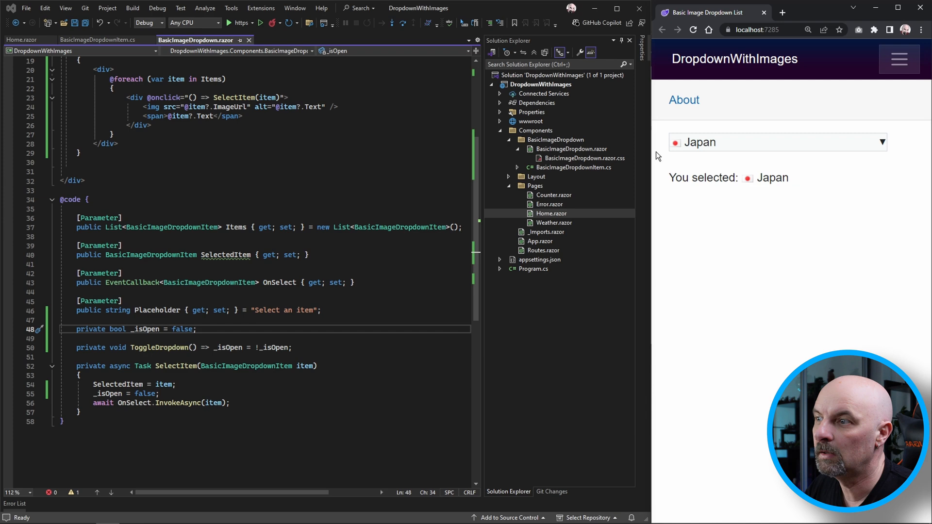
click(583, 158)
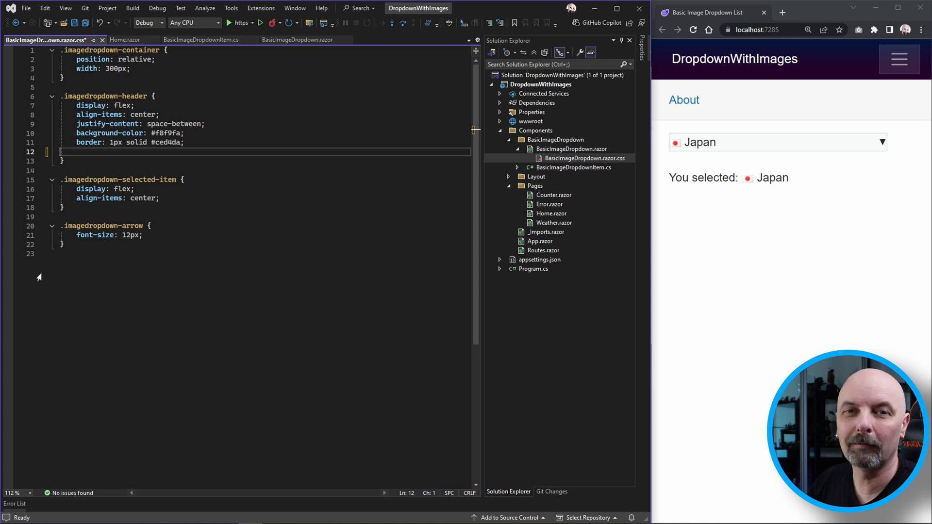
Give .imagedropdown-header border-radius 4px and add an .imagedropdown-header.active glow rule.
text(border-radius: 4px;)
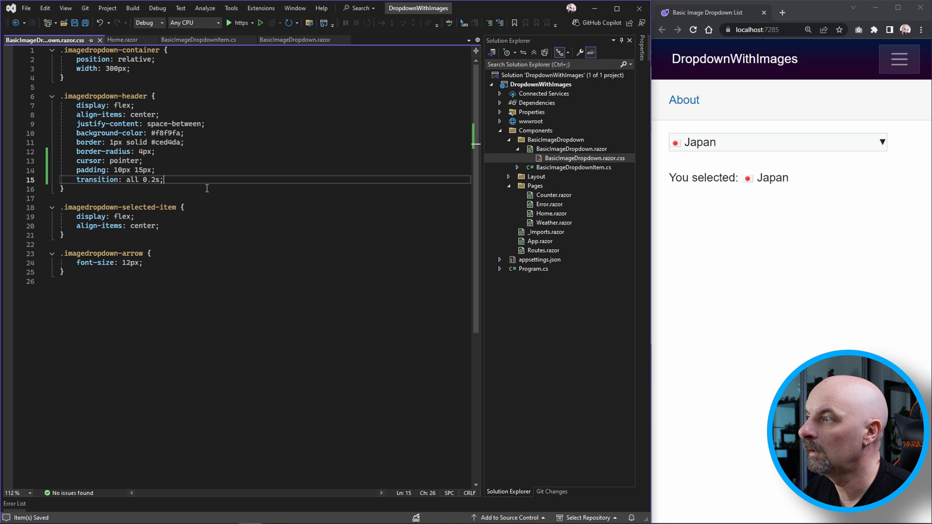
text(.imagedropdown-header.active {)
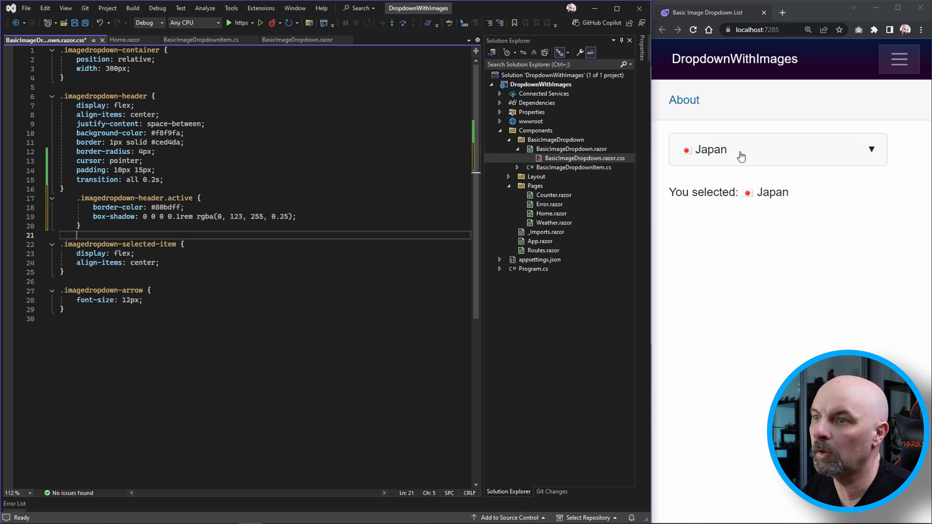
mouse_move(838, 161)
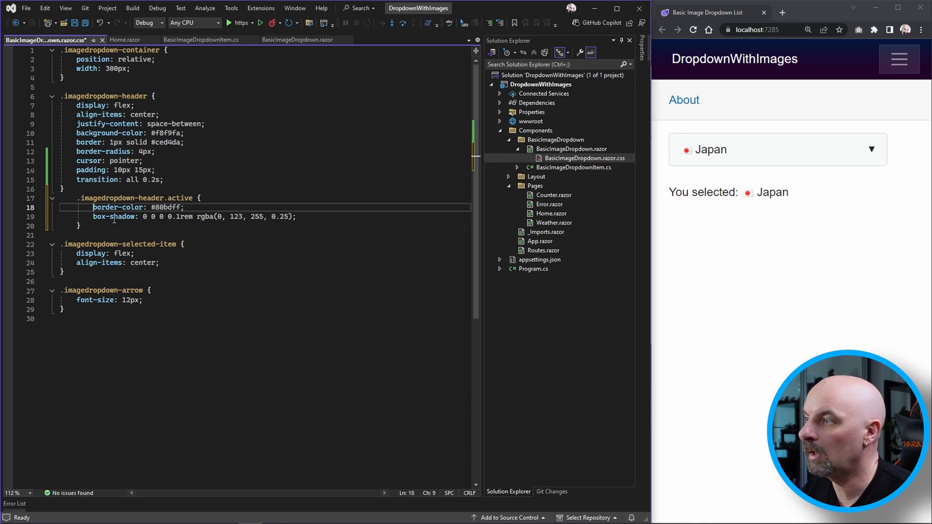
click(299, 40)
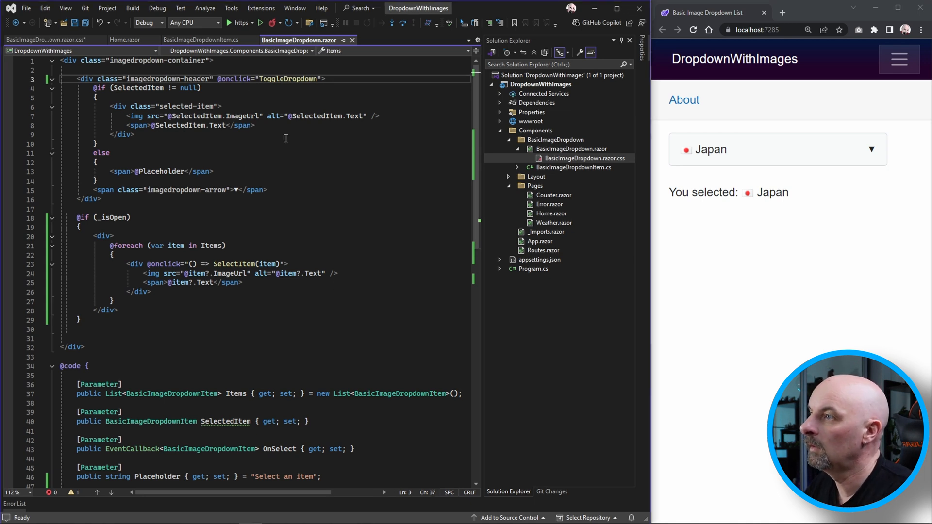
Apply the active class while _isOpen and toggle the dropdown in the browser to check the glow.
text(@(_isOpen ? "active" : ""))
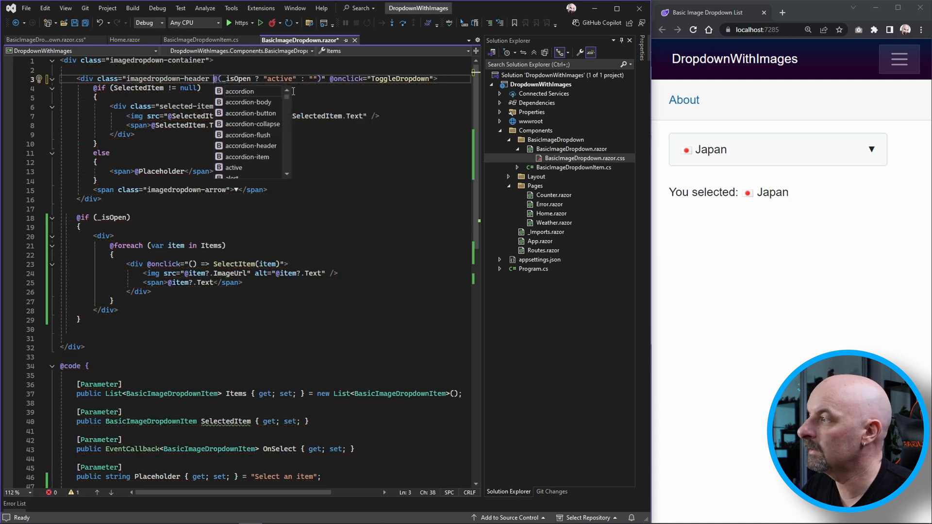
click(776, 149)
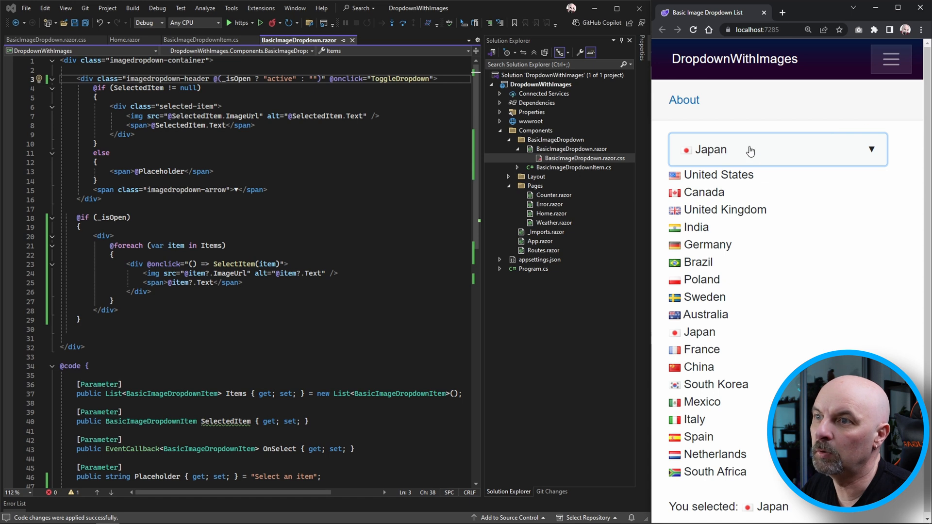
click(773, 149)
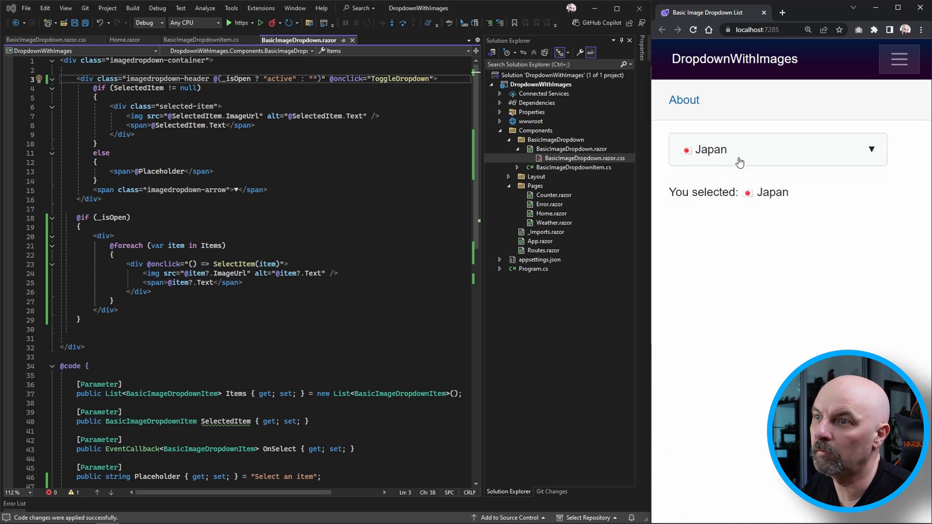
click(773, 149)
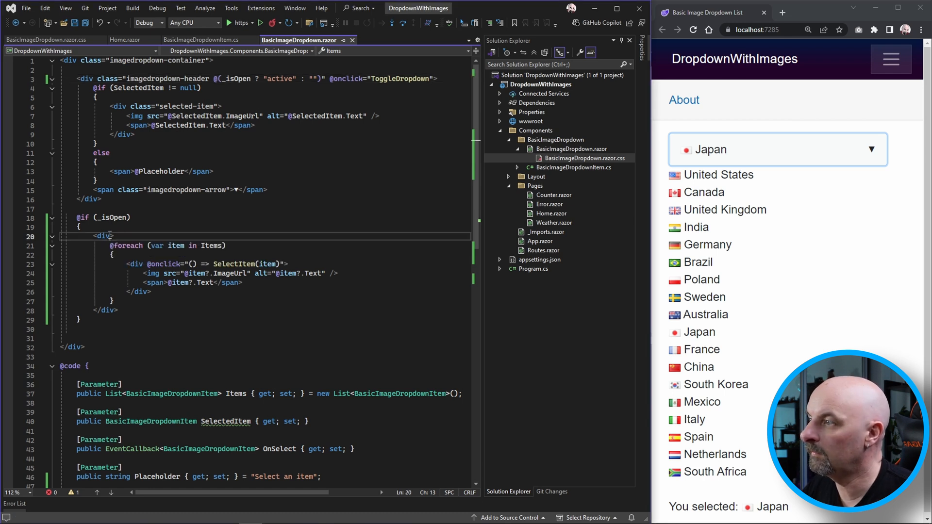
Add class="imagedropdown-menu" to the list div and selected-aware item classes to each row.
text(class="imagedropdown-menu")
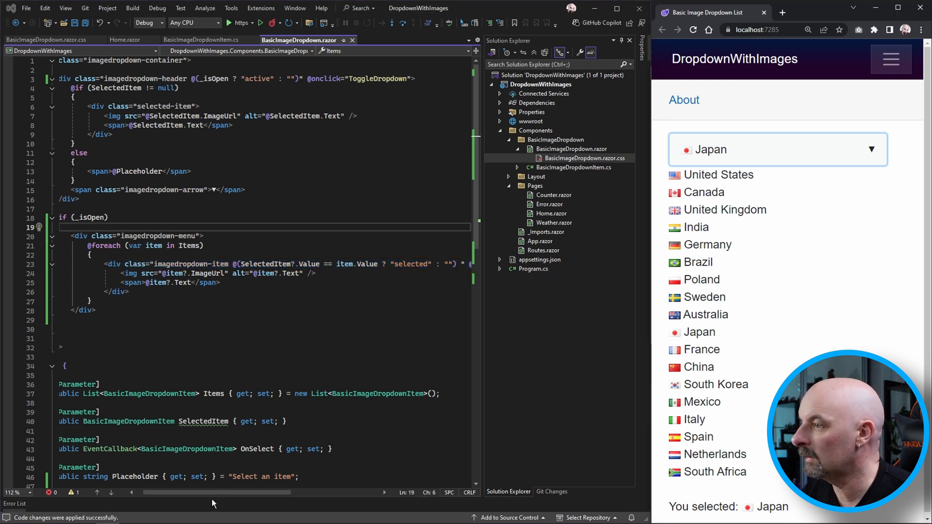
click(46, 40)
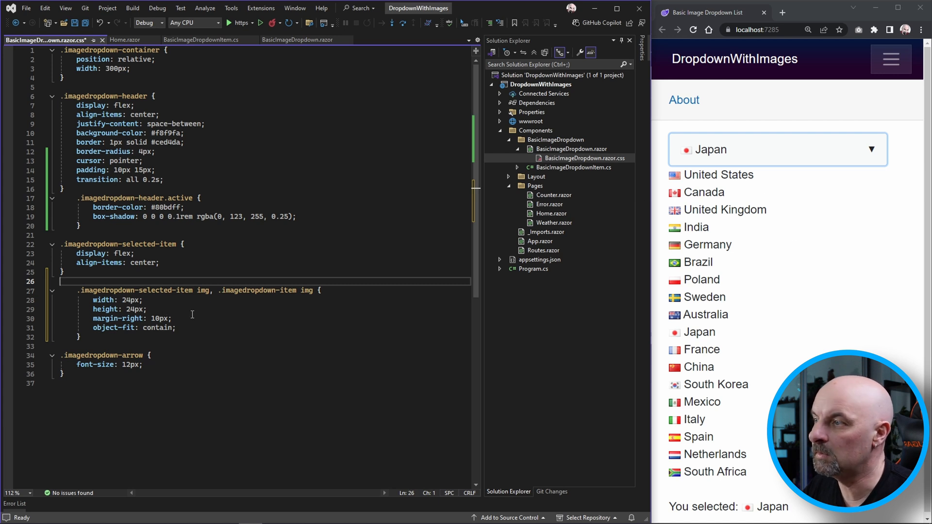
mouse_move(714, 280)
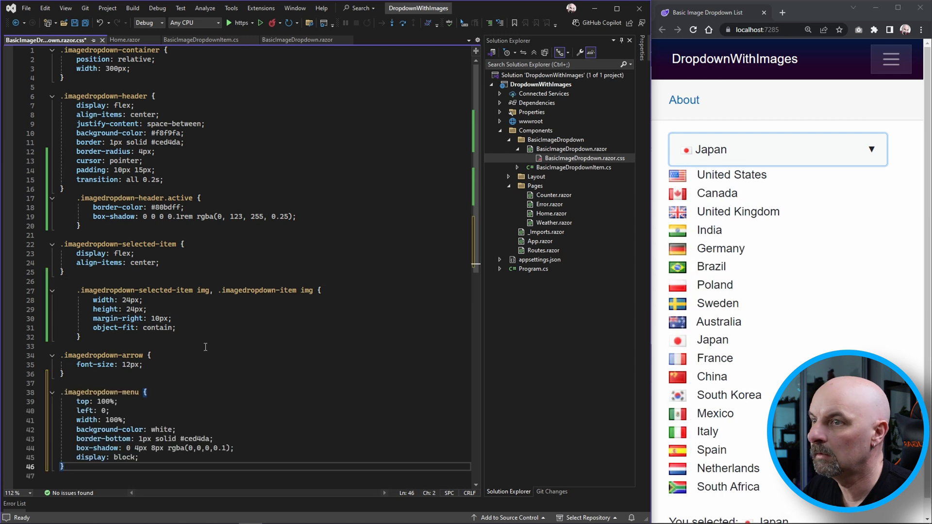
Review the item row padding, the :hover rule and the .selected background colour in the stylesheet.
scroll(down, 3)
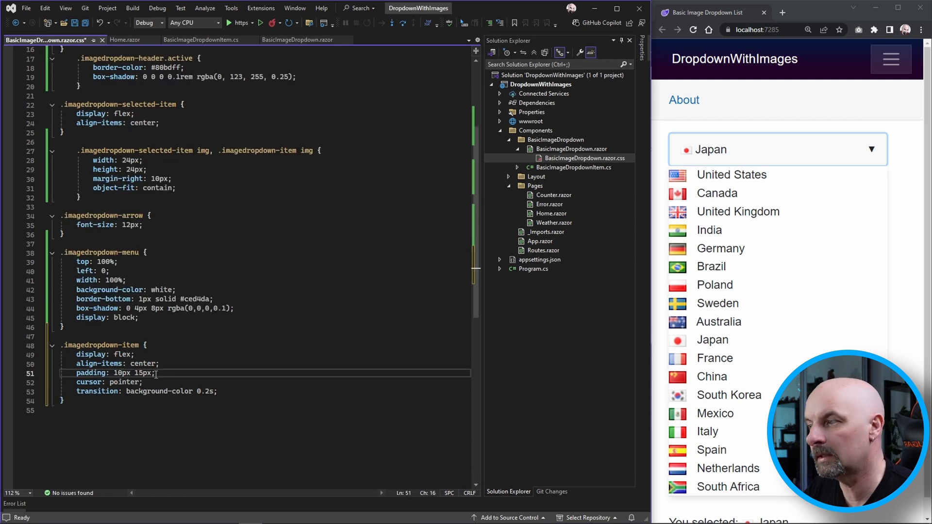
double_click(121, 373)
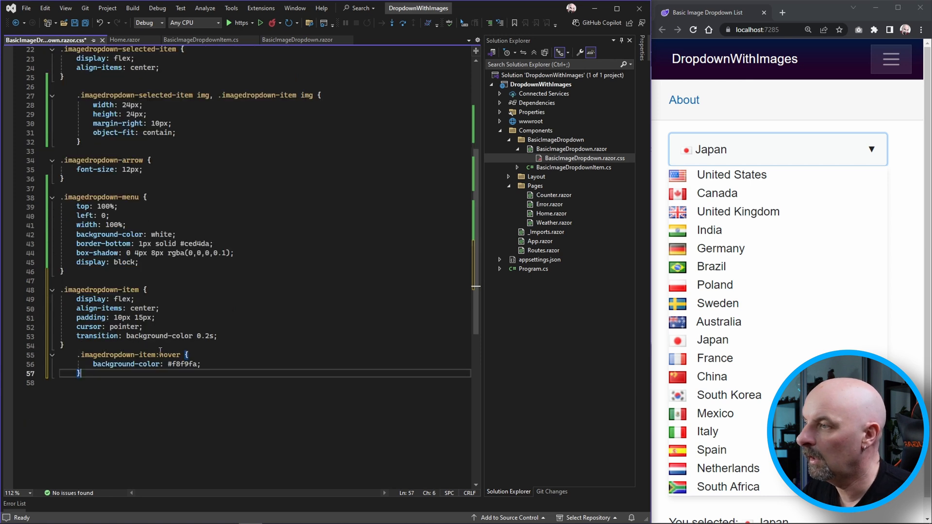
double_click(169, 354)
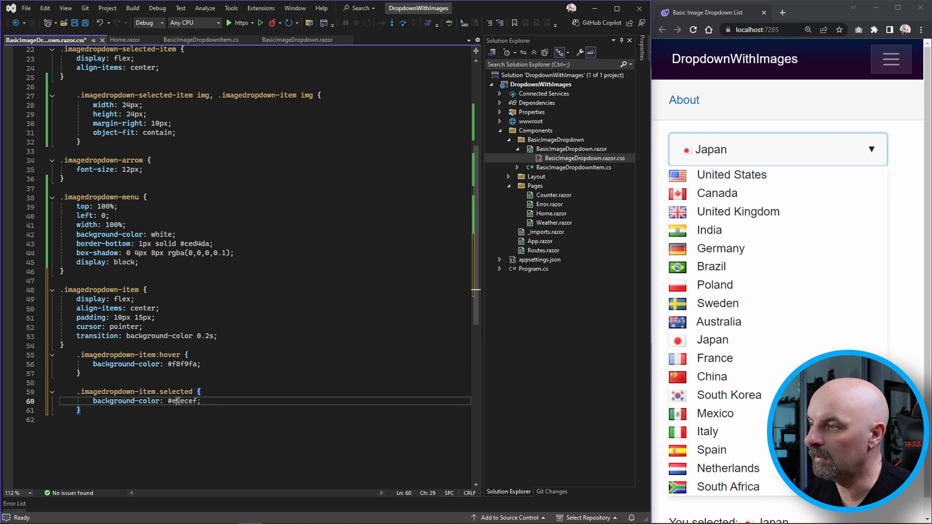
double_click(183, 400)
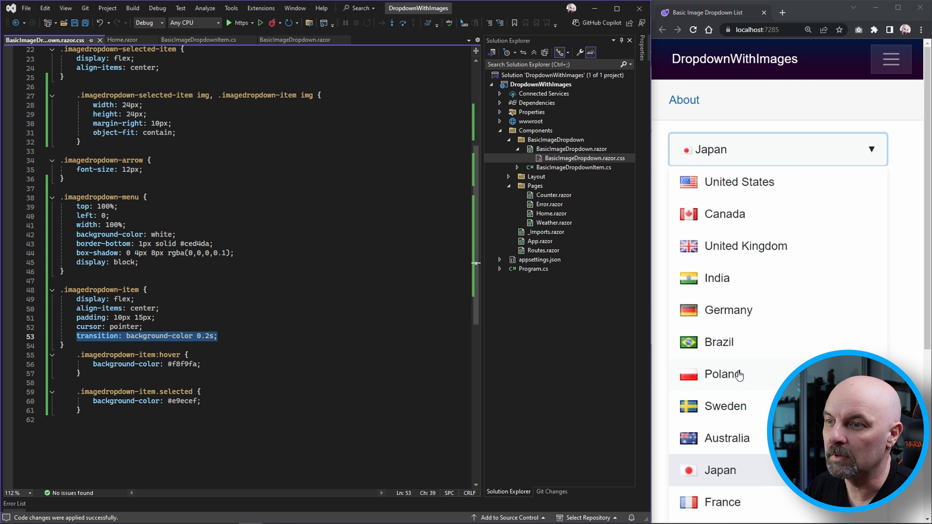
mouse_move(757, 349)
text(hotpink)
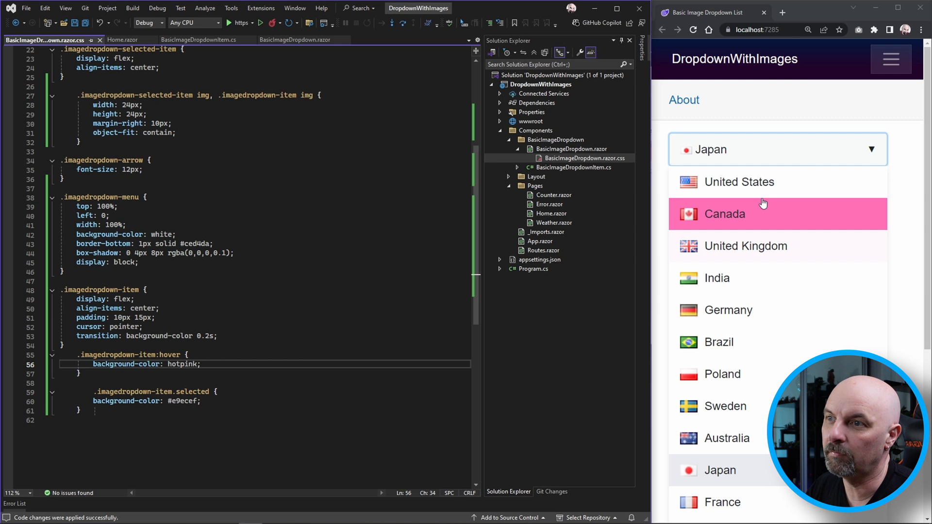
mouse_move(722, 502)
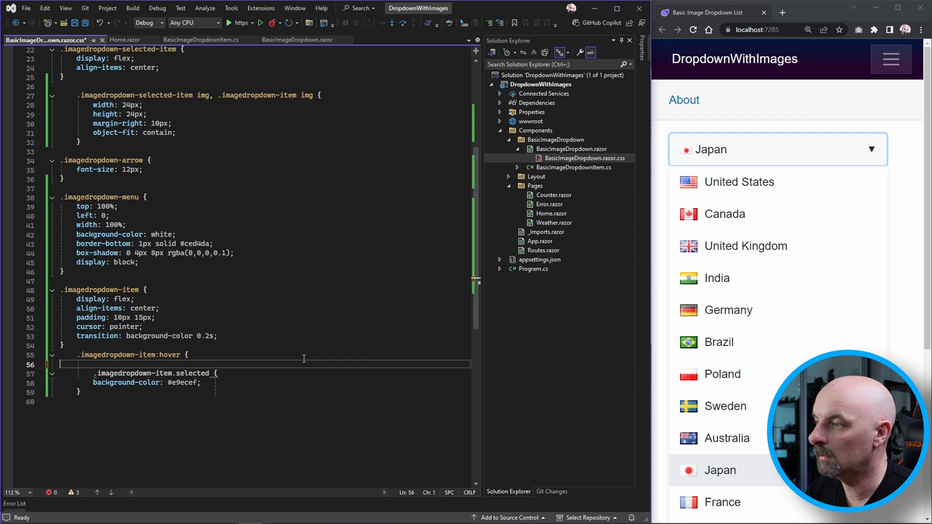
text(background-color: #f8f9fa;)
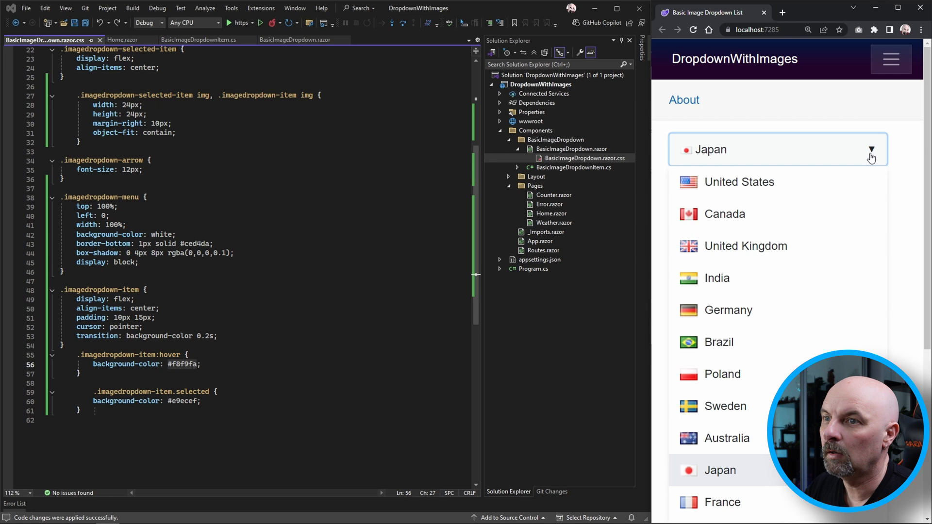
mouse_move(856, 148)
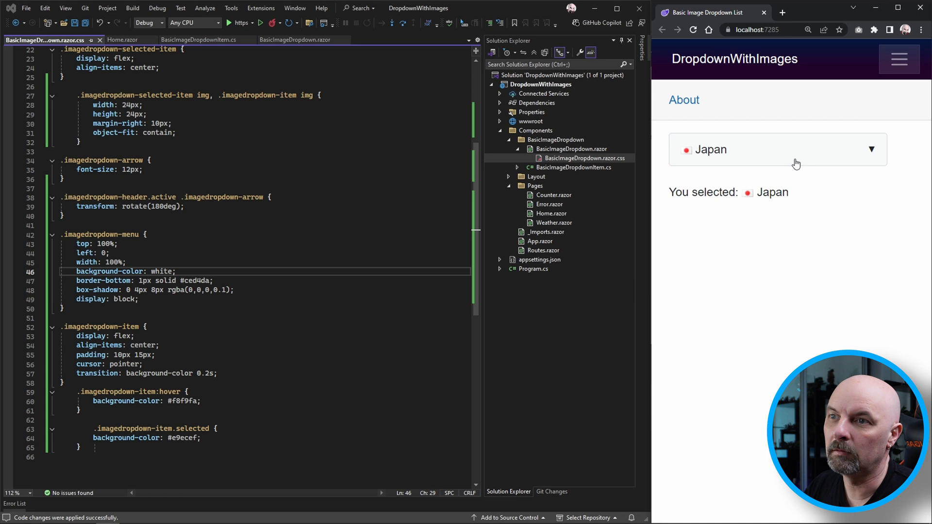
Add 'transition: all 0.2s;' to .imagedropdown-arrow and toggle the country list to watch the arrow flip smoothly.
click(776, 149)
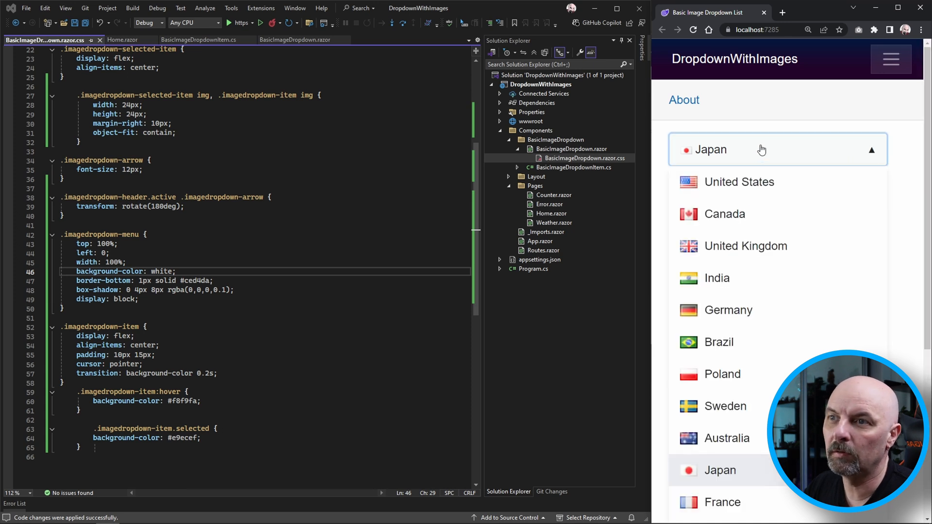
click(720, 469)
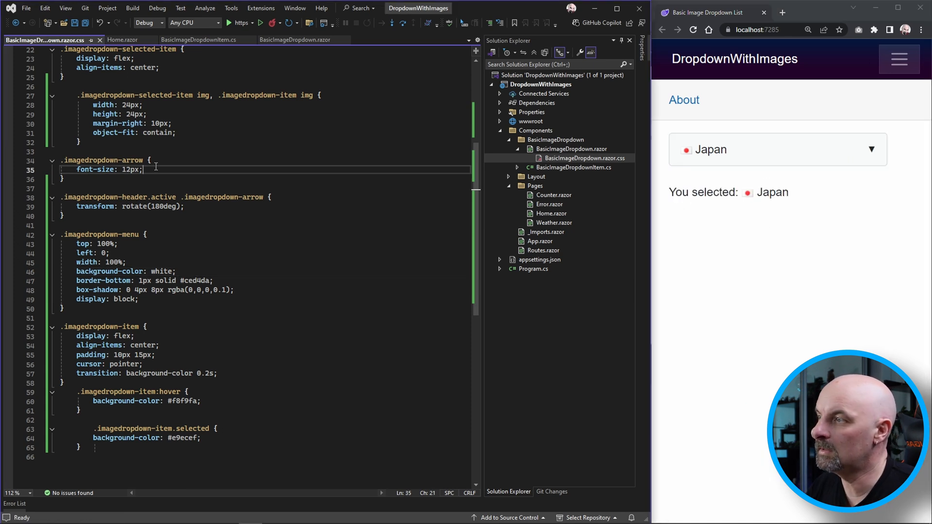
text(transition: all 0.2s;)
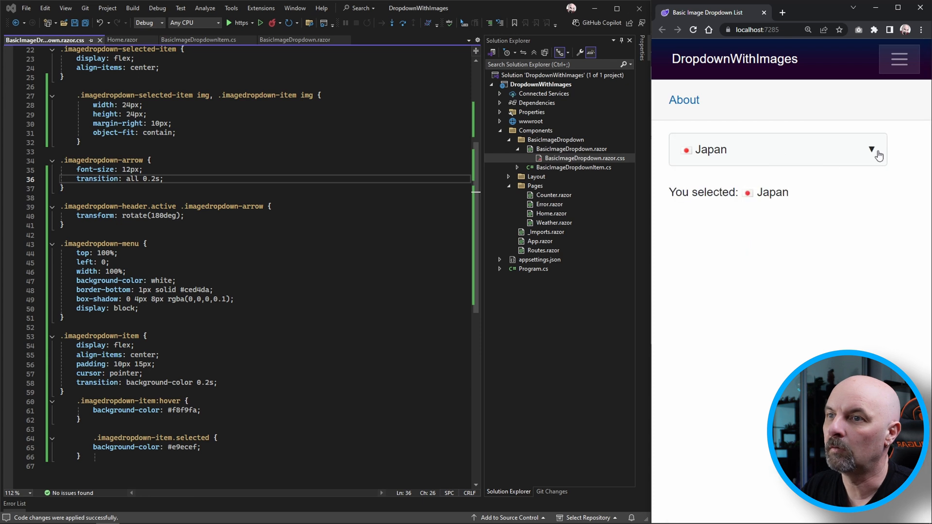
click(773, 149)
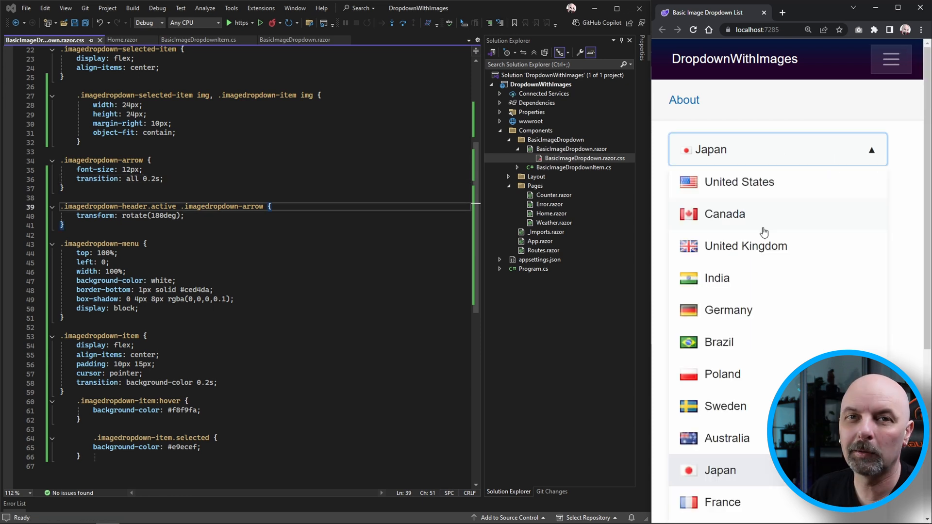
mouse_move(699, 205)
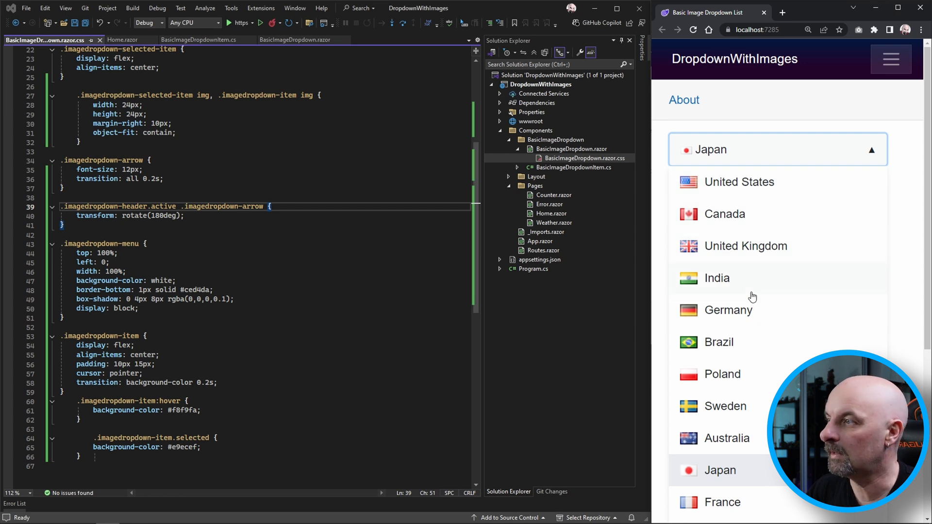
click(720, 471)
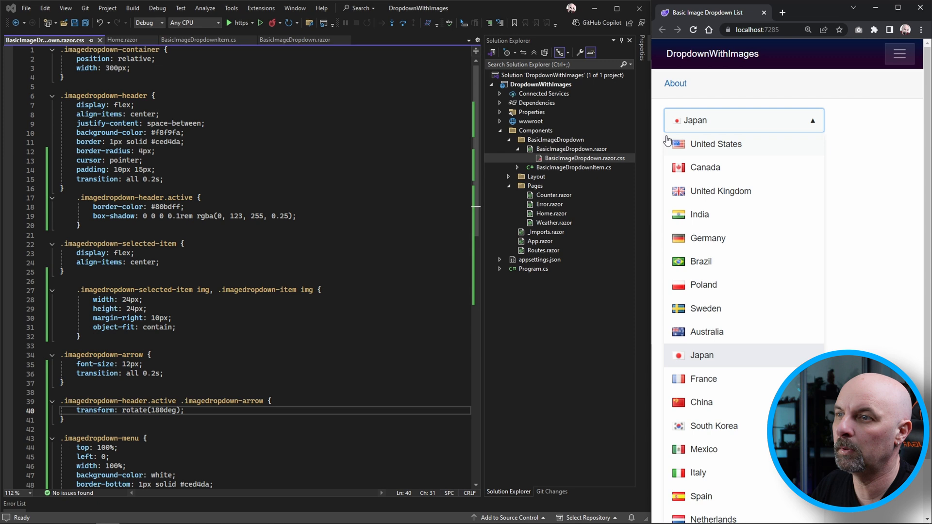
mouse_move(741, 157)
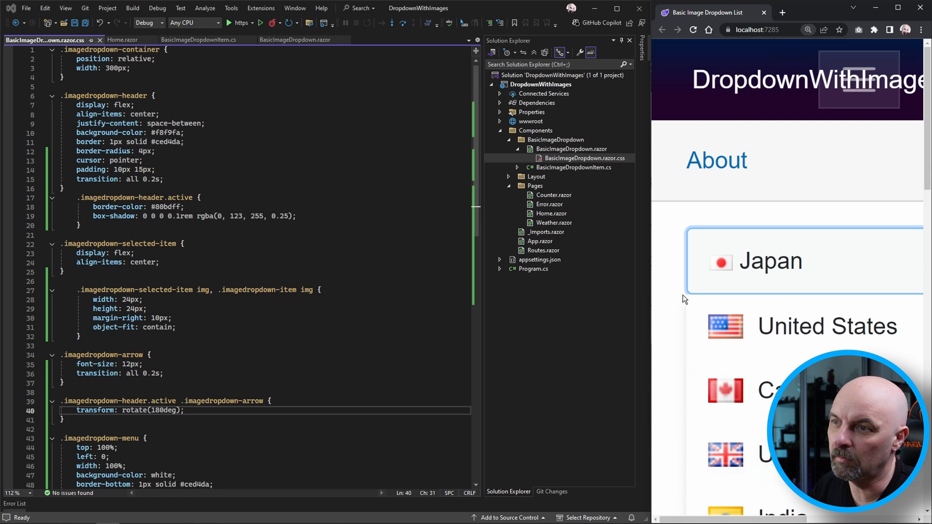
mouse_move(691, 299)
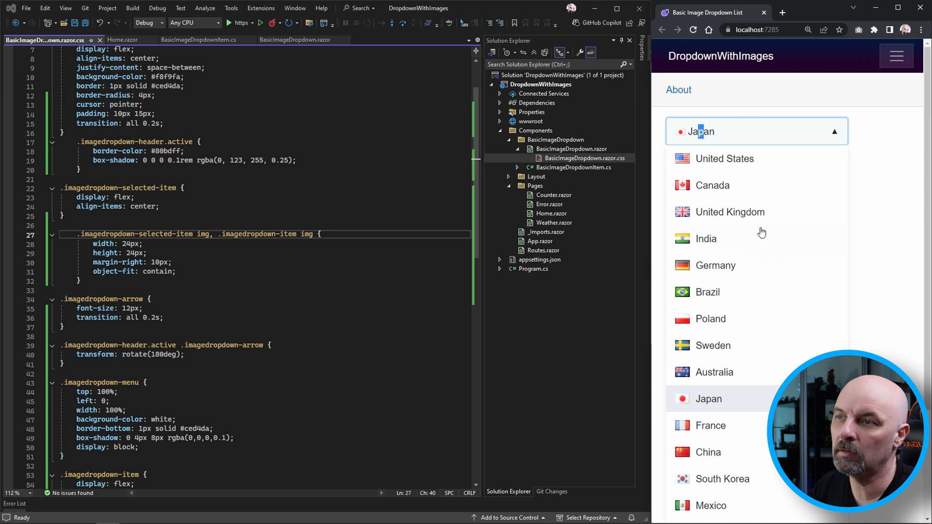
click(709, 399)
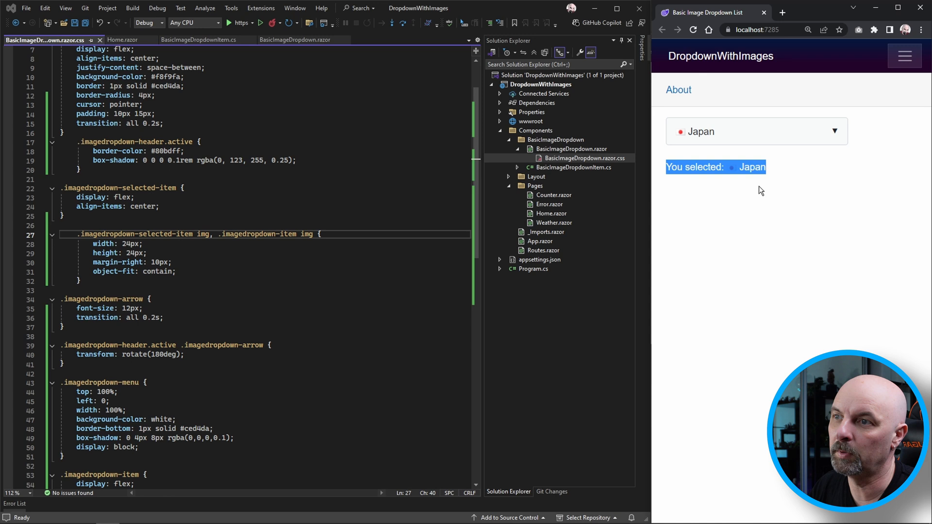
click(755, 131)
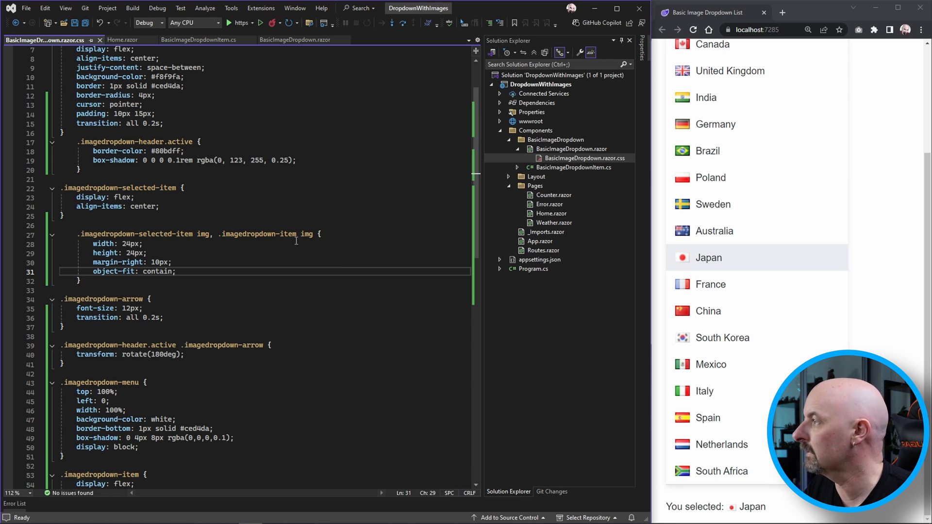
Add 'position: absolute;' and 'z-index: 1000;' to the .imagedropdown-menu rule.
scroll(down, 3)
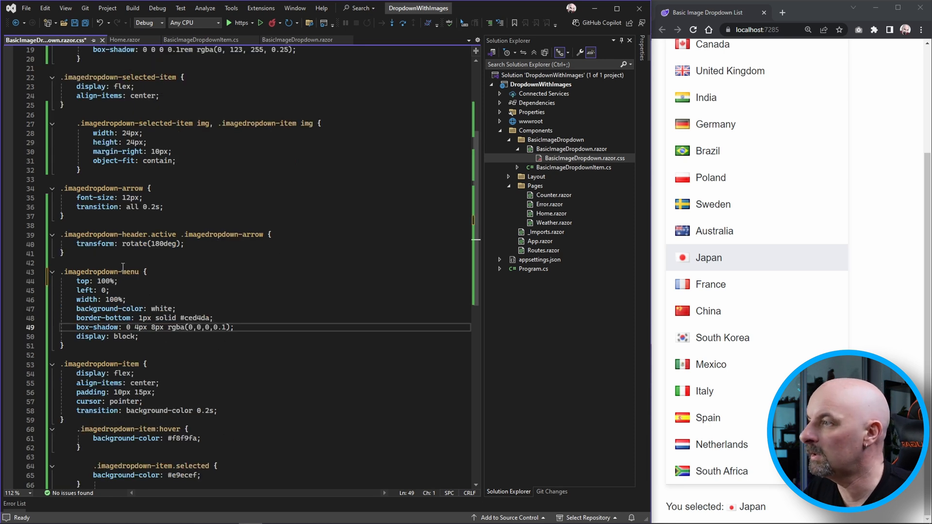
click(89, 272)
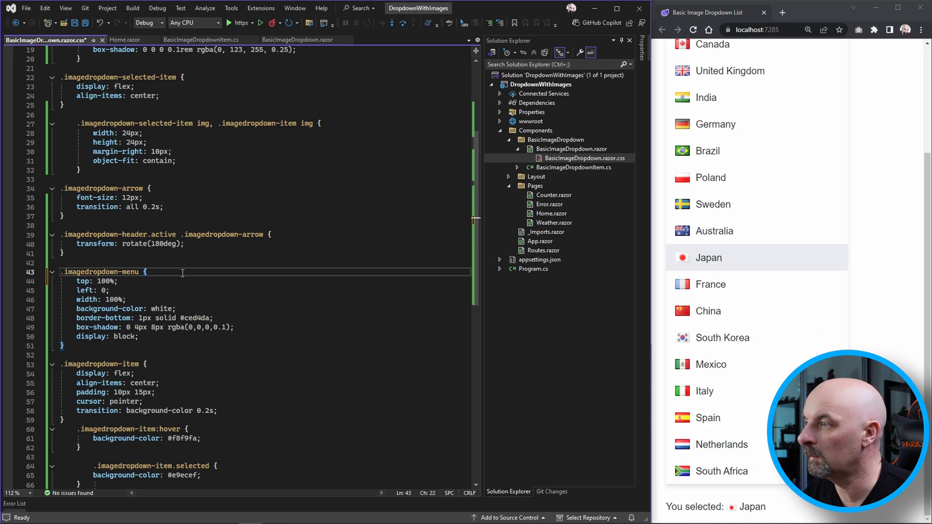
key(enter)
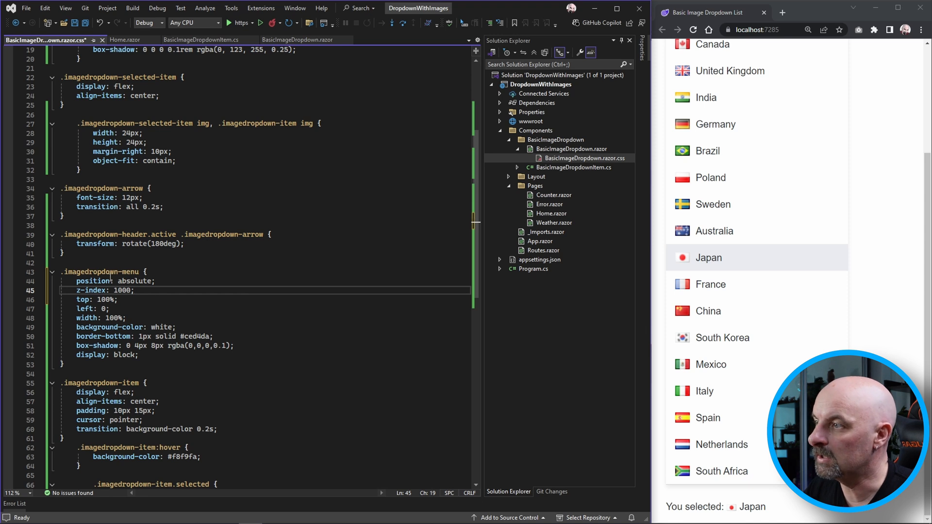
double_click(92, 290)
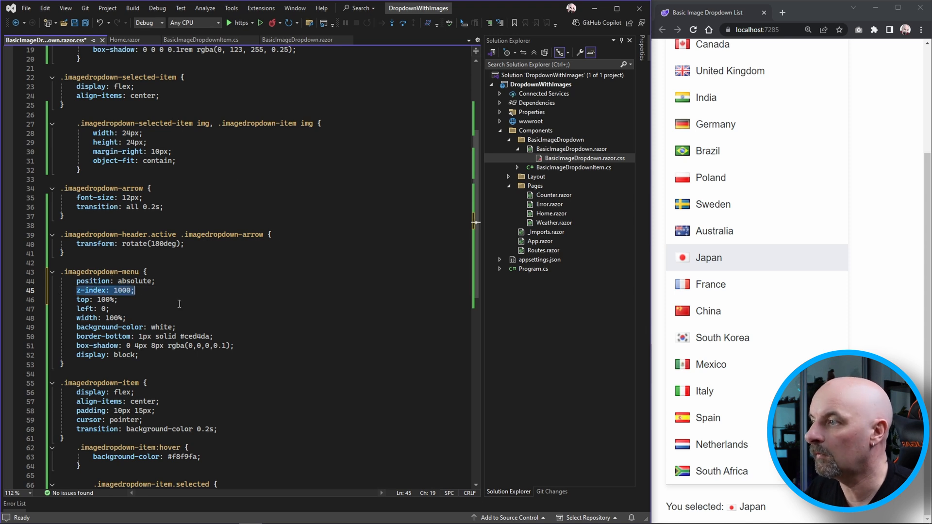
click(168, 293)
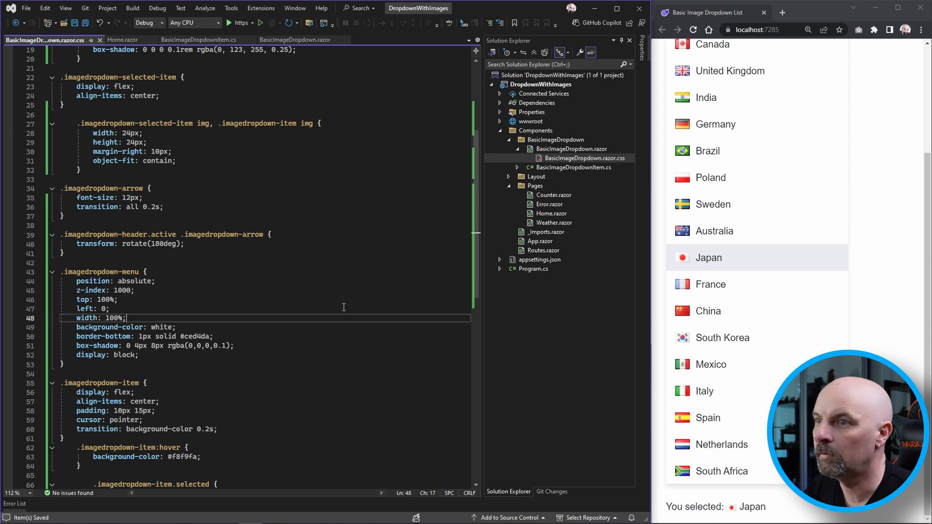
Hot reload and toggle the country list to confirm it floats over the page content.
click(756, 131)
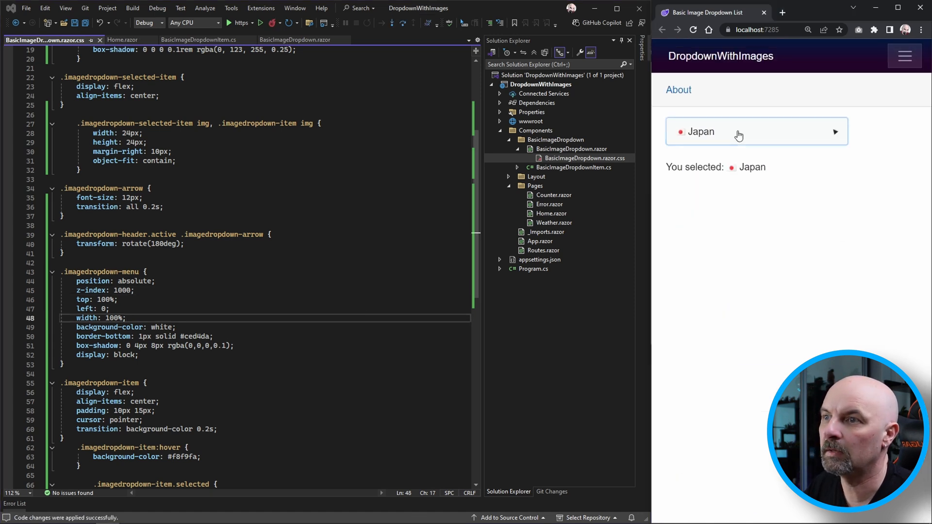
click(756, 131)
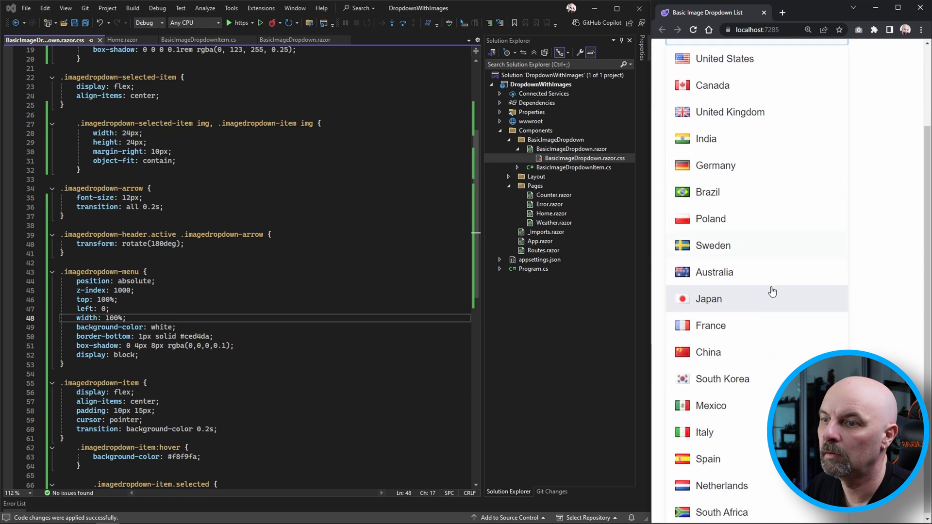
click(708, 298)
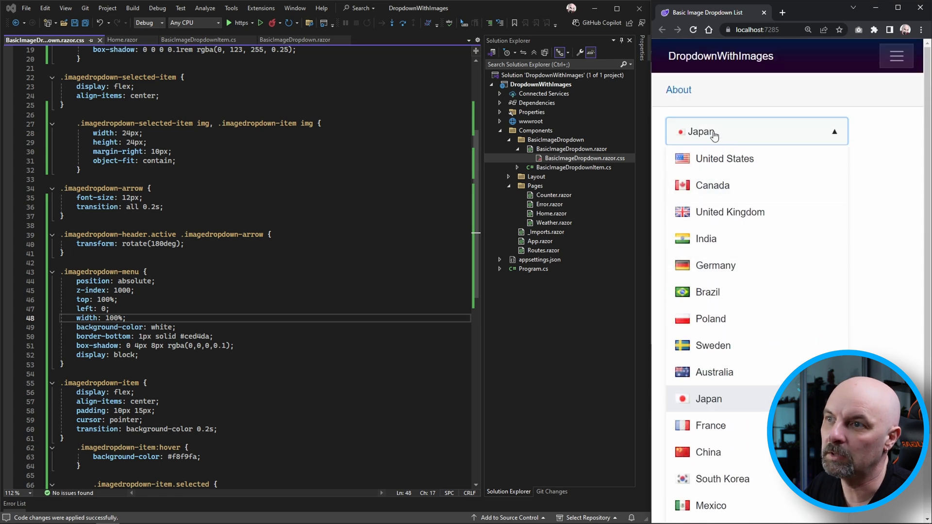
click(708, 399)
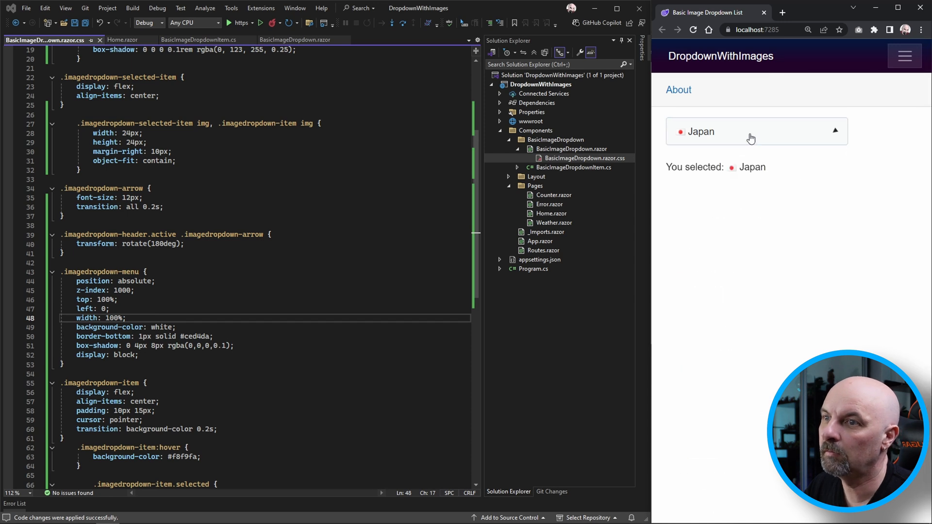
click(755, 131)
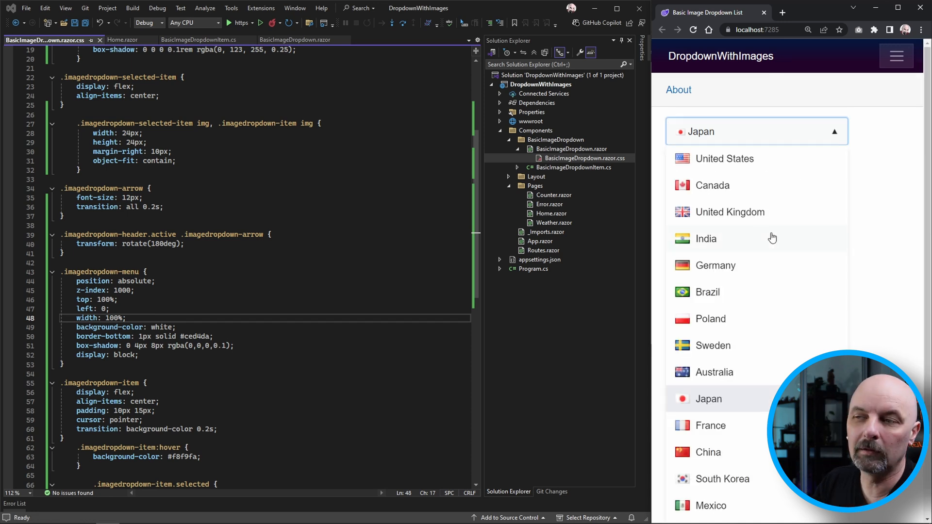
scroll(down, 3)
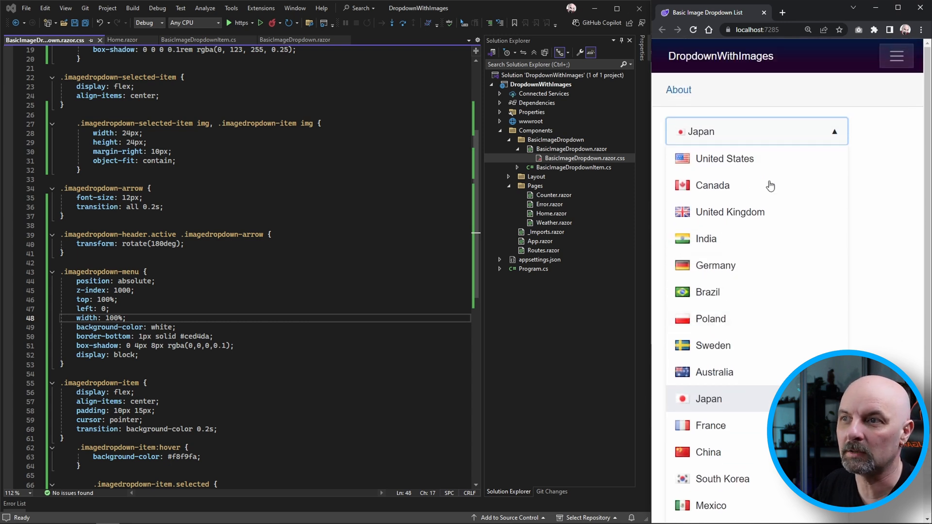
mouse_move(745, 135)
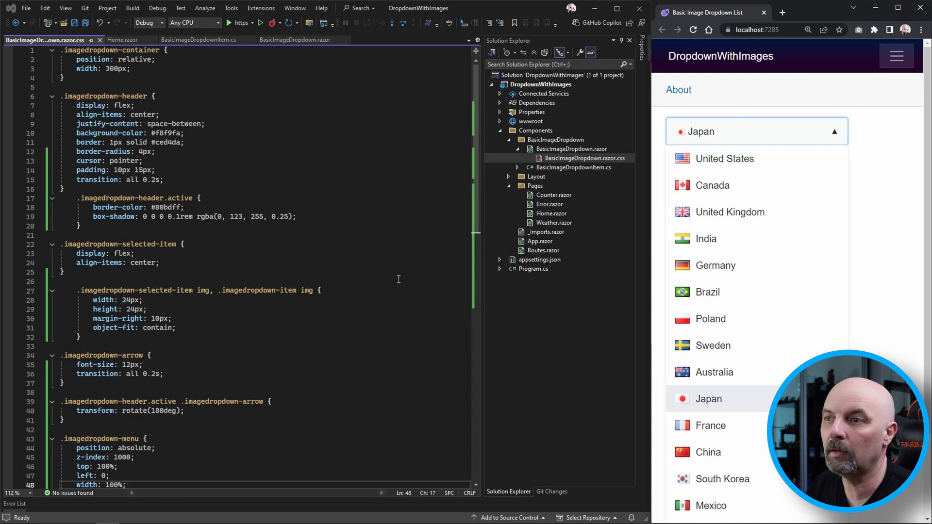
mouse_move(268, 323)
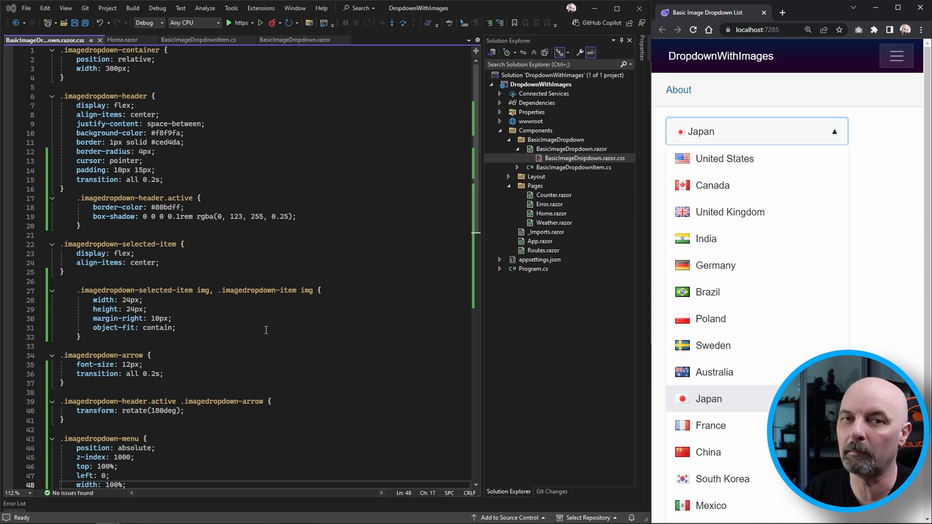
Add 'overflow-y: auto;' and 'max-height: 250px;' to .imagedropdown-menu and save.
scroll(down, 3)
text(display: block;)
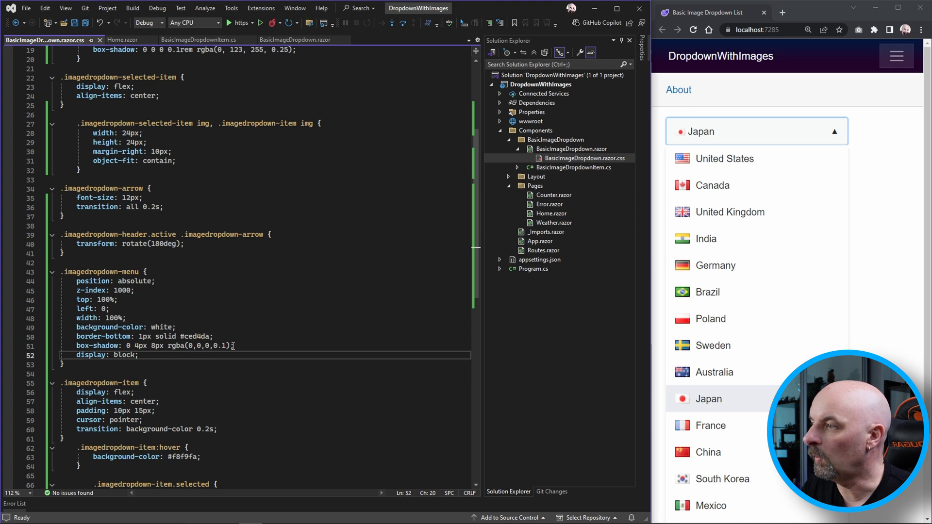
text(overflow-y: auto;)
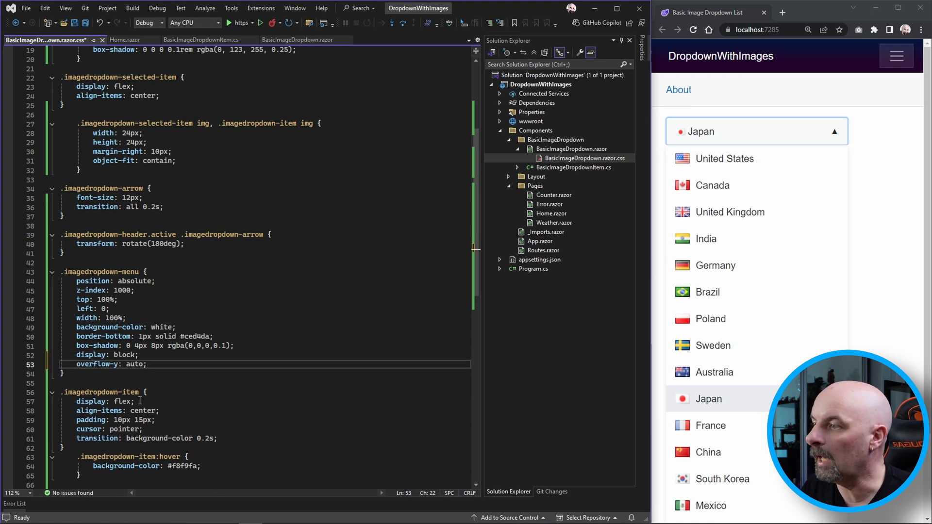
click(107, 363)
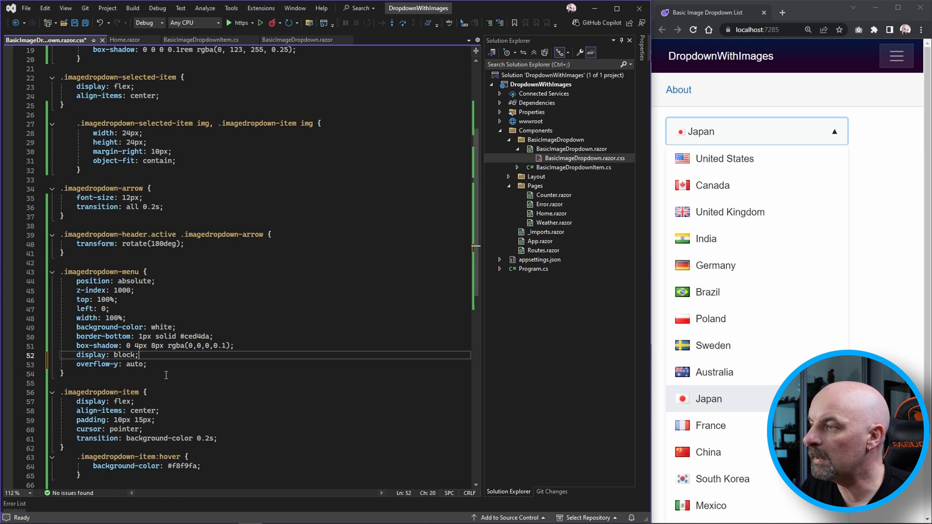
text(max-height: 250px;)
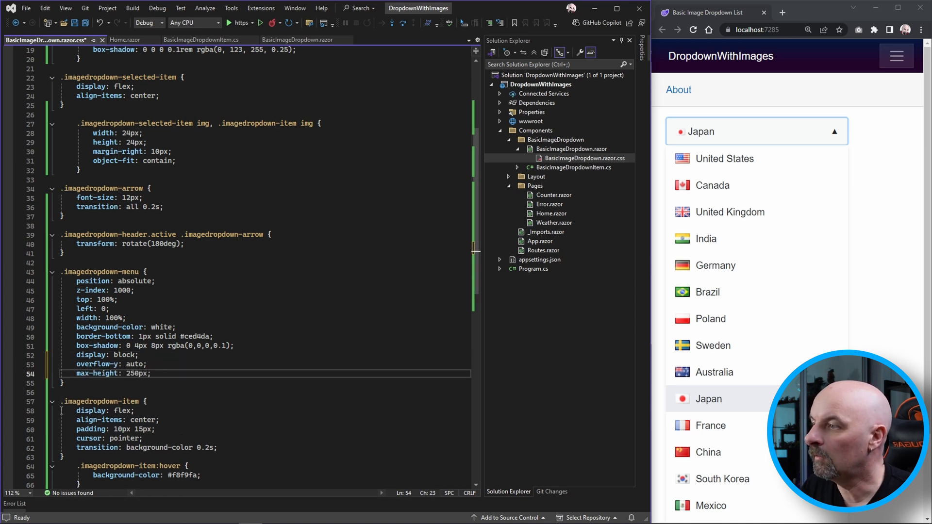
mouse_move(696, 414)
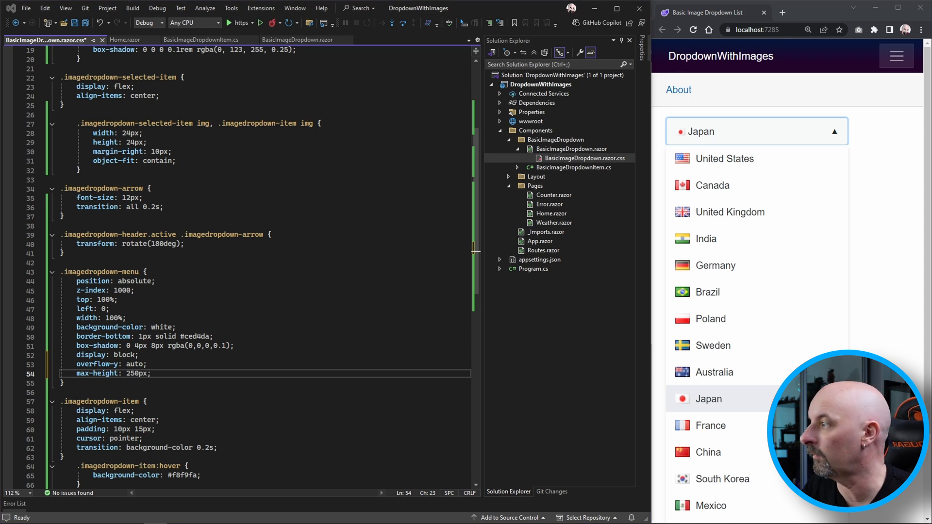
key(ctrl+s)
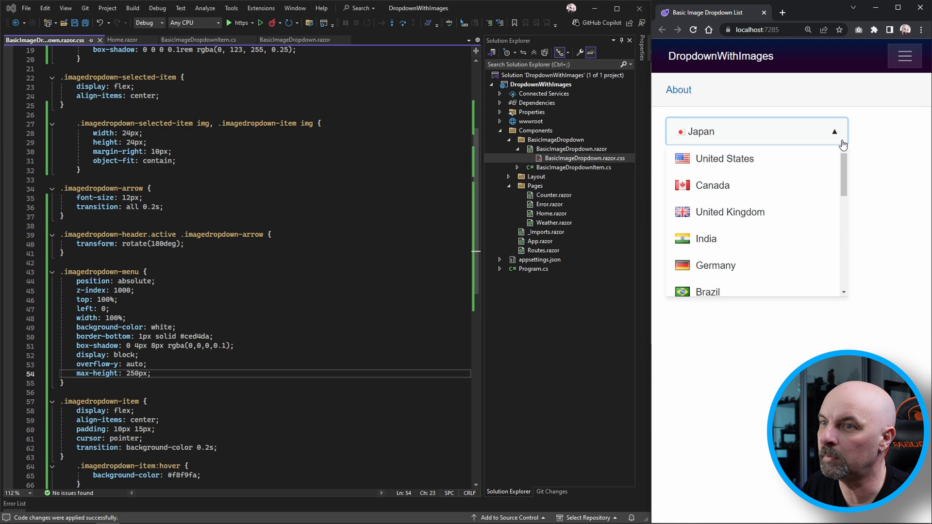
mouse_move(778, 160)
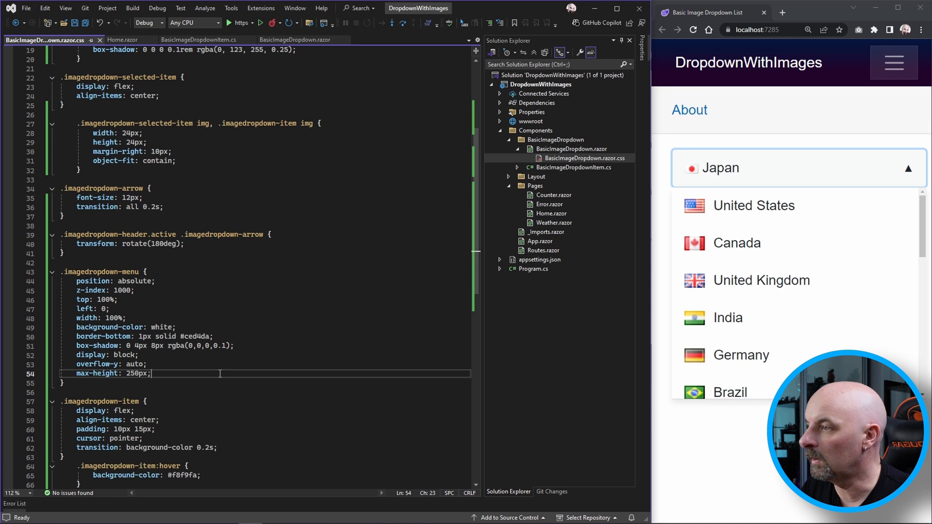
Add 'margin-top: 2px' to .imagedropdown-menu, ready for the border-radius and border declarations.
text(margin)
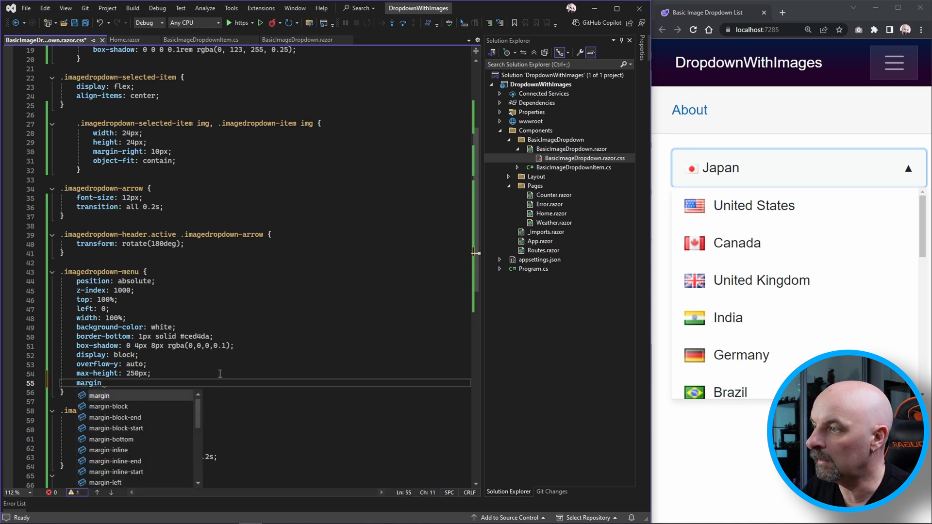
text(-top:)
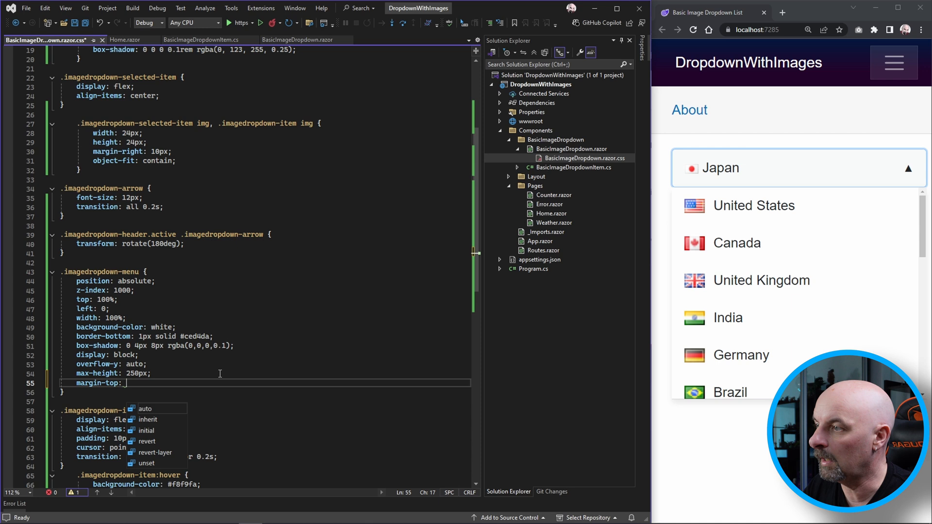
text(2px;)
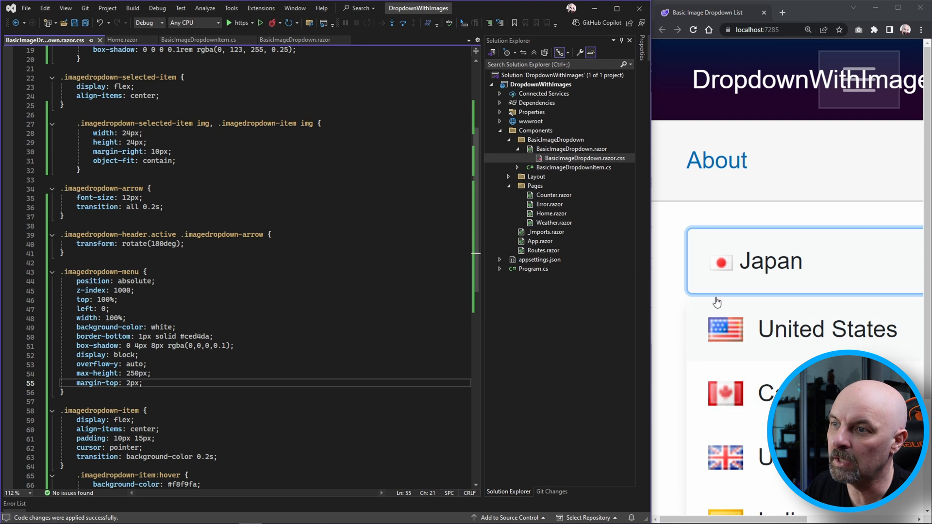
mouse_move(729, 316)
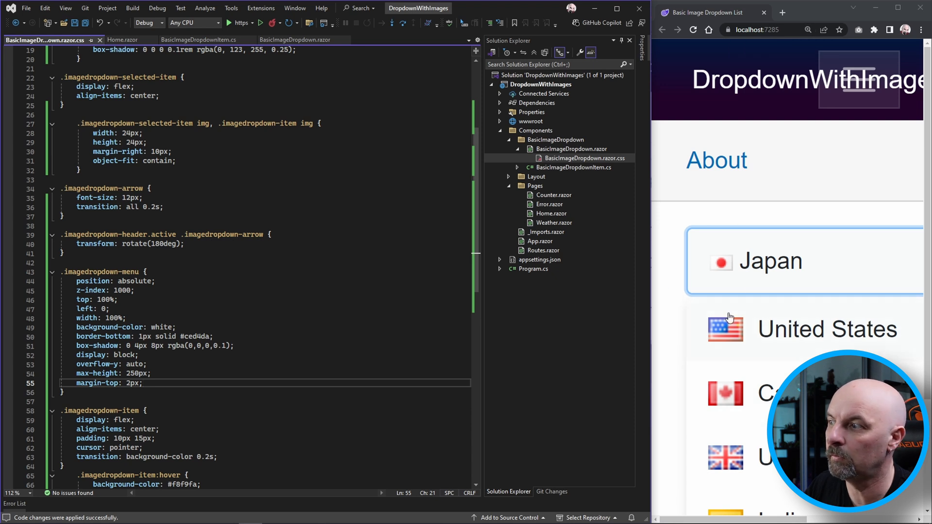
key(ctrl+plus)
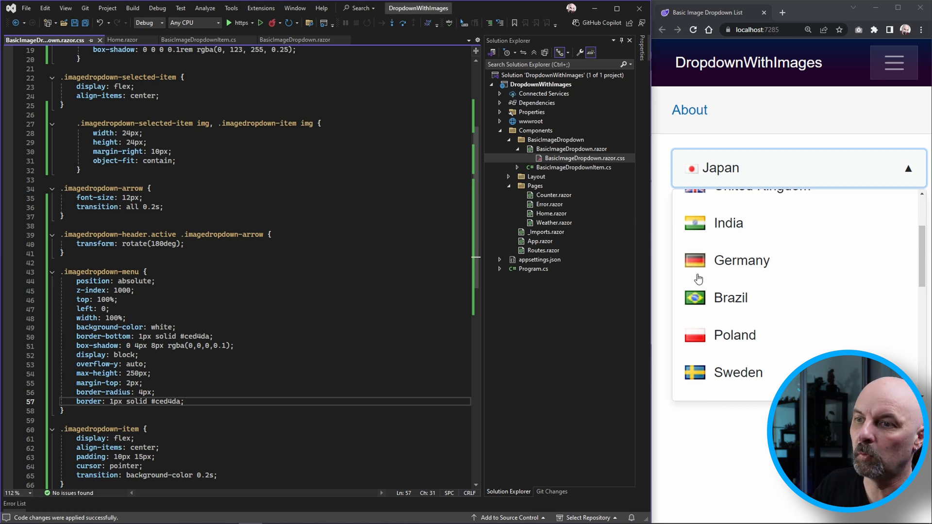
mouse_move(683, 409)
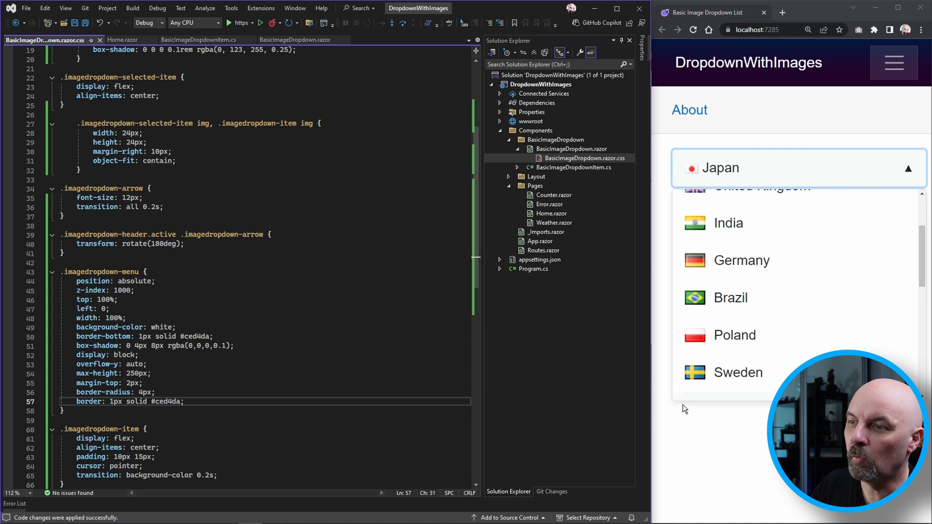
mouse_move(780, 348)
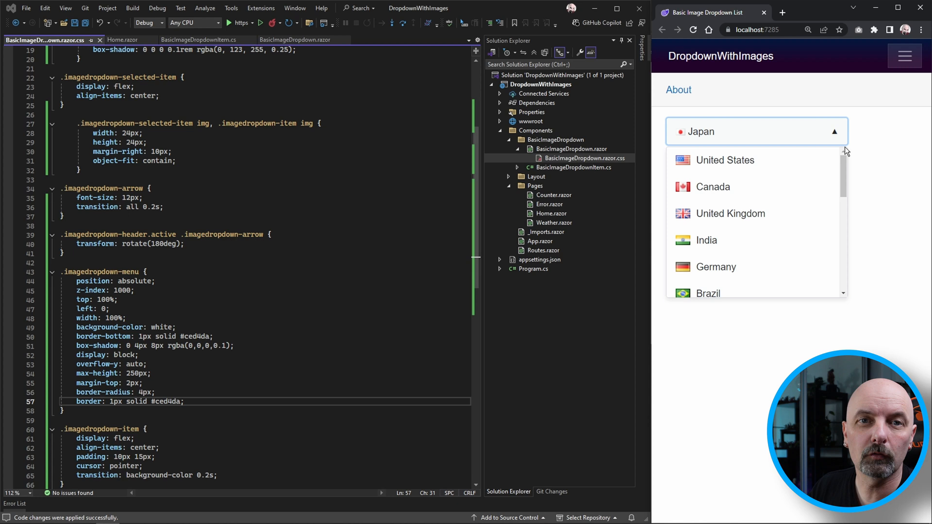
mouse_move(726, 229)
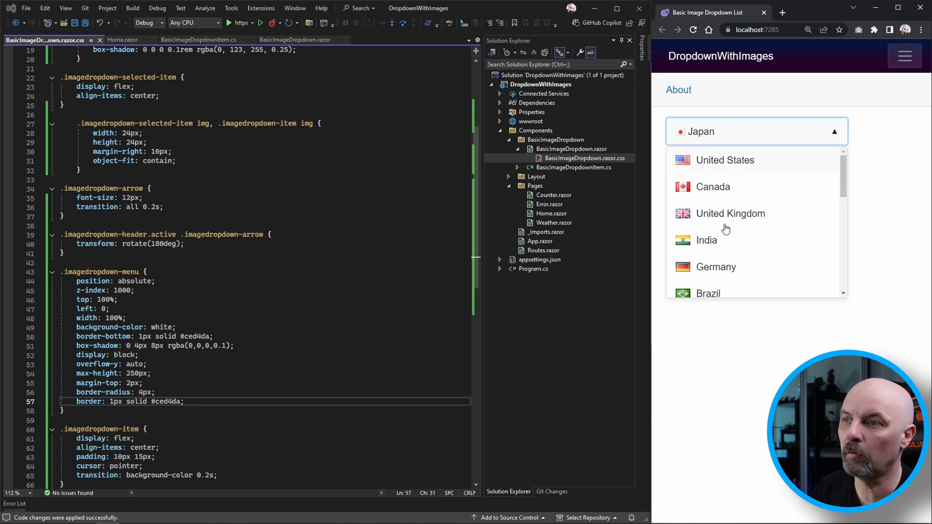
mouse_move(833, 271)
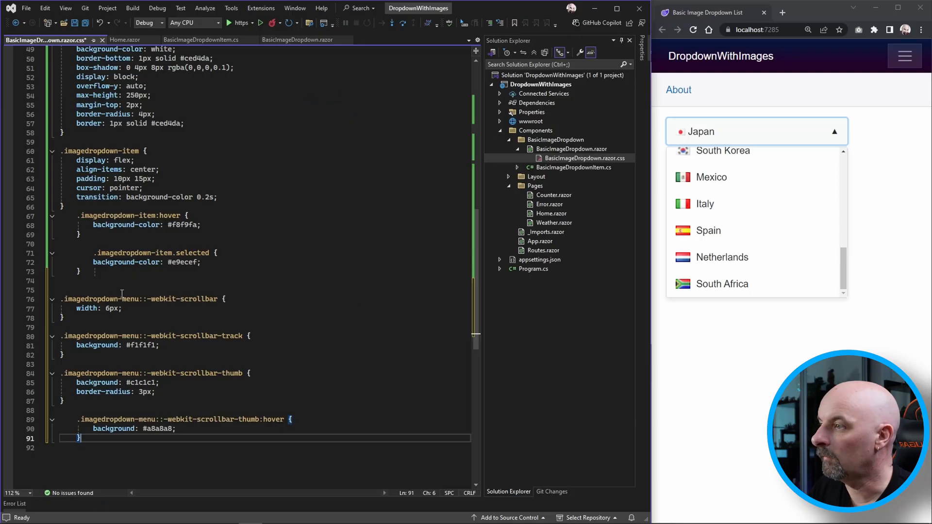
Add ::-webkit-scrollbar rules giving the menu a 6px light track and rounded grey hover-darkening thumb.
double_click(104, 299)
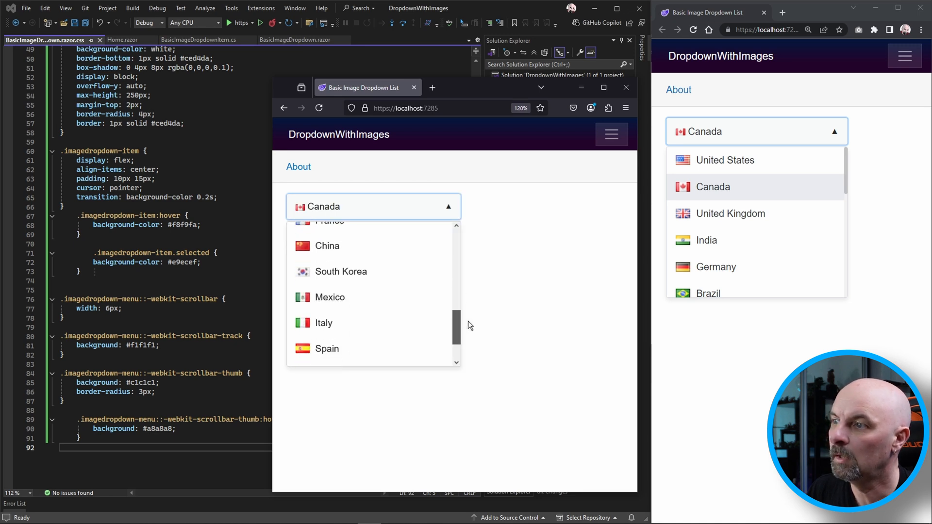
Scroll the country menu in Firefox at localhost:7285 to compare its scrollbar appearance.
scroll(down, 3)
text(_selectedItem = )
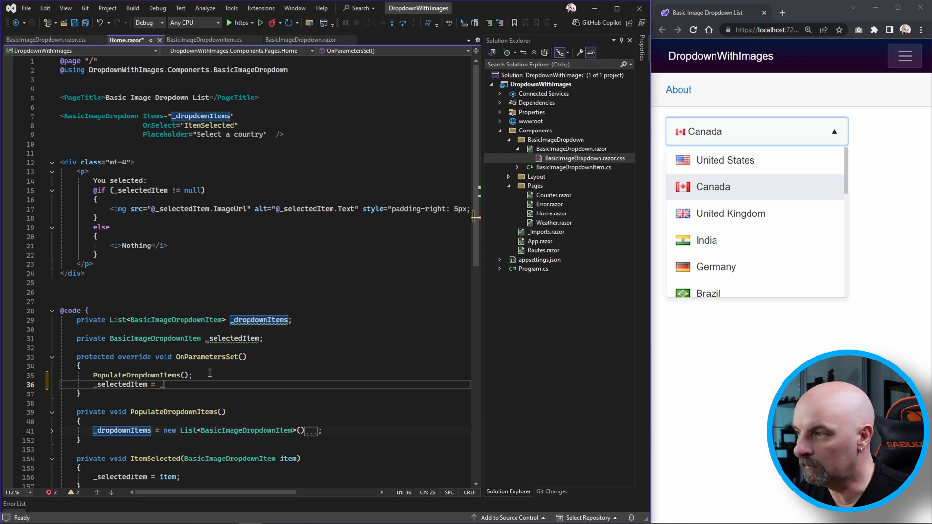
Set _selectedItem = _dropdownItems[3] in OnParametersSet and pass SelectedItem="_selectedItem" to the dropdown.
text(_dropdownItems)
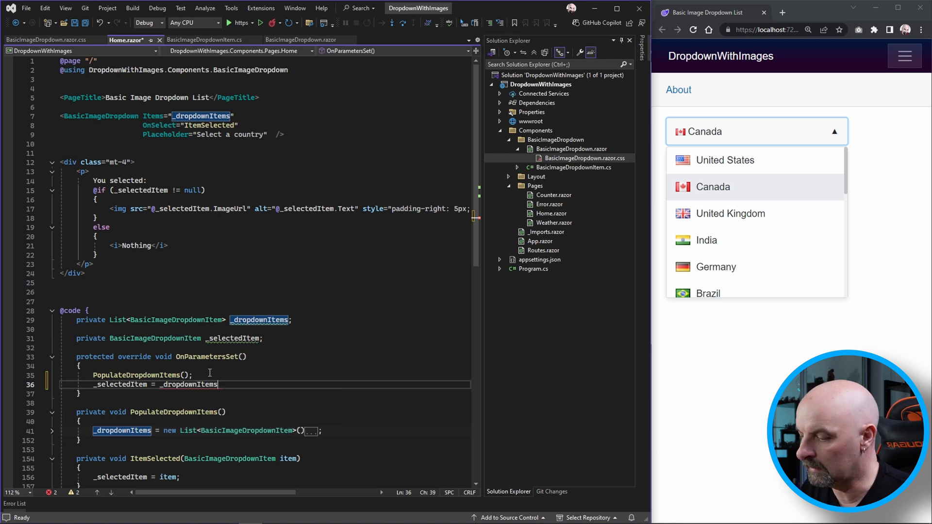
text([3];)
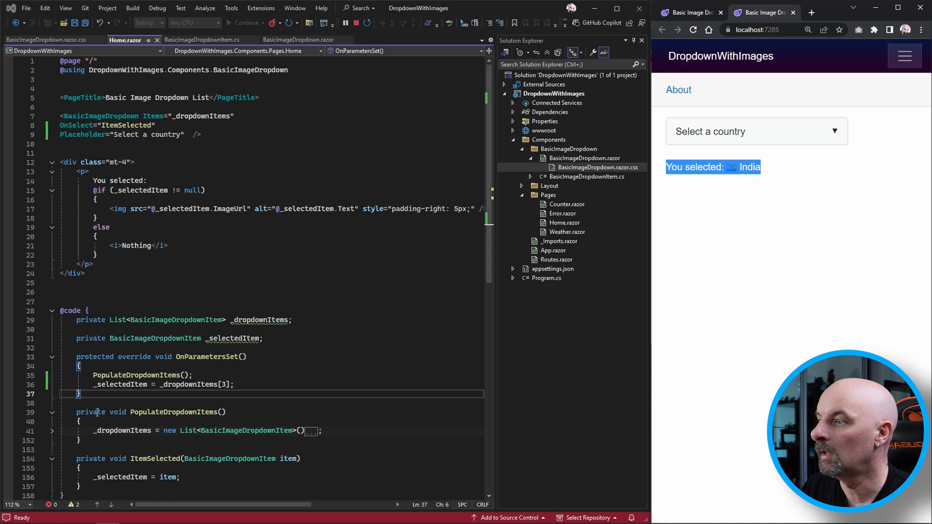
double_click(201, 116)
text(SelectedItem="_se")
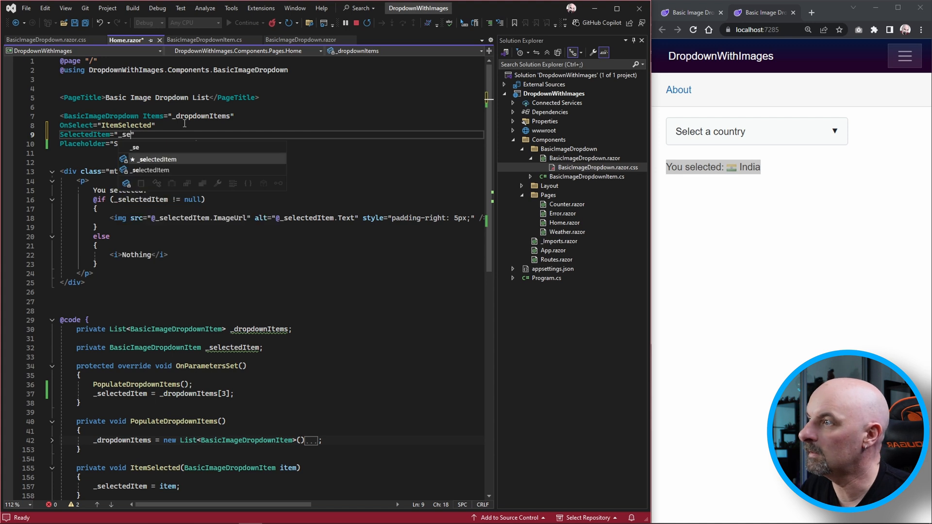
key(Tab)
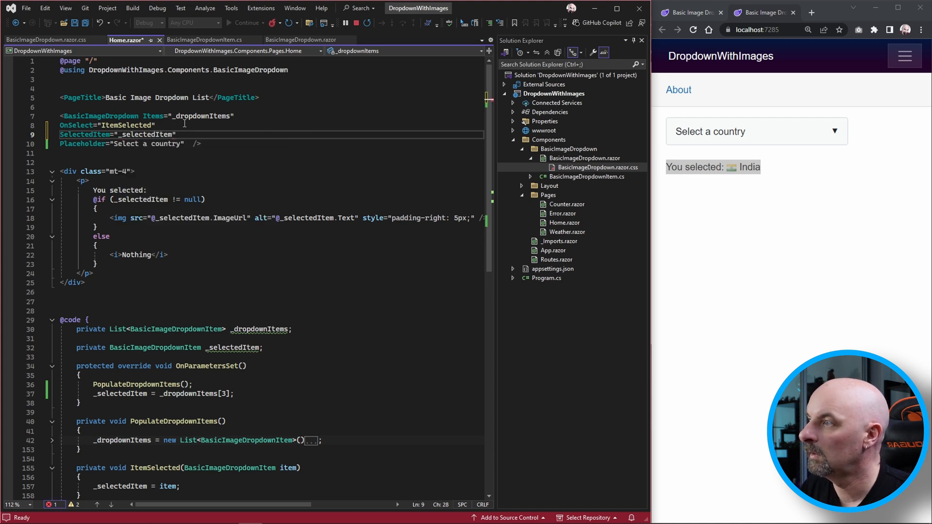
Change the preselected index to 5, hot reload and open the dropdown, which now shows Sweden.
click(755, 131)
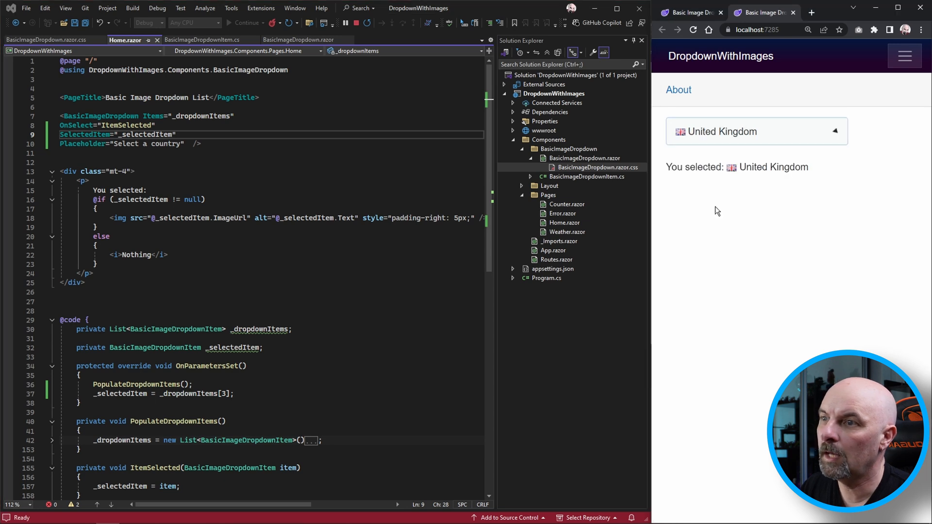
click(755, 132)
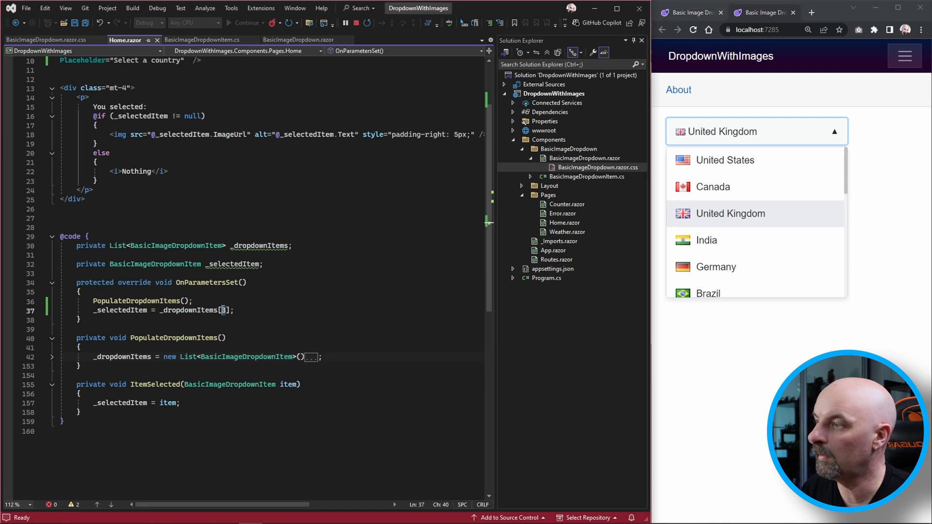
text(5)
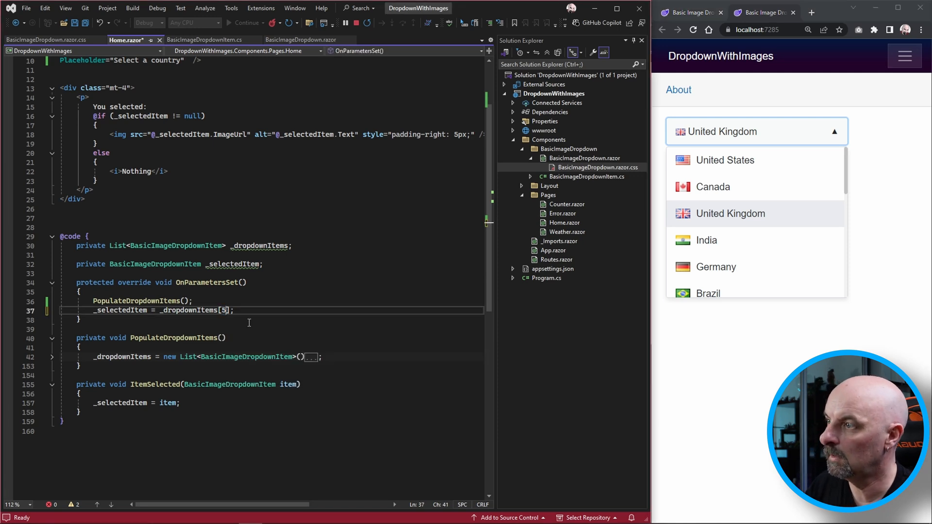
click(708, 293)
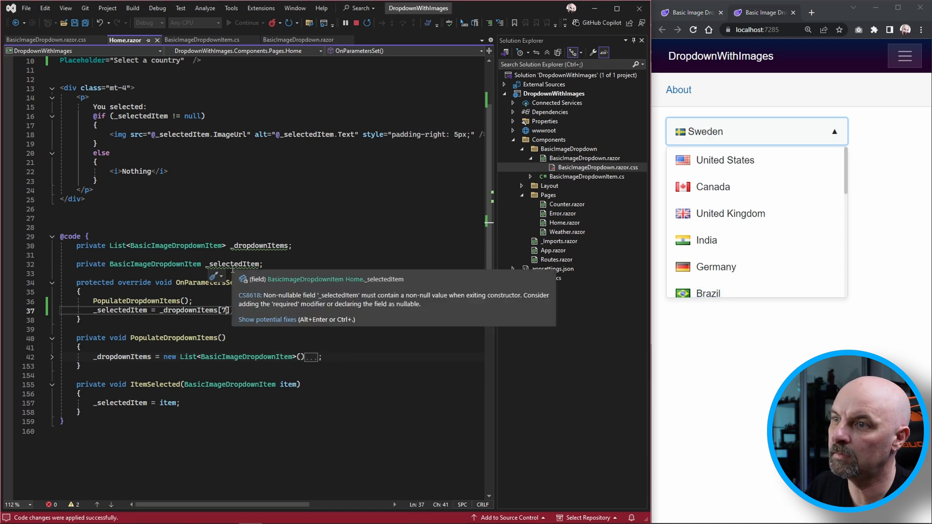
click(754, 131)
text(@)
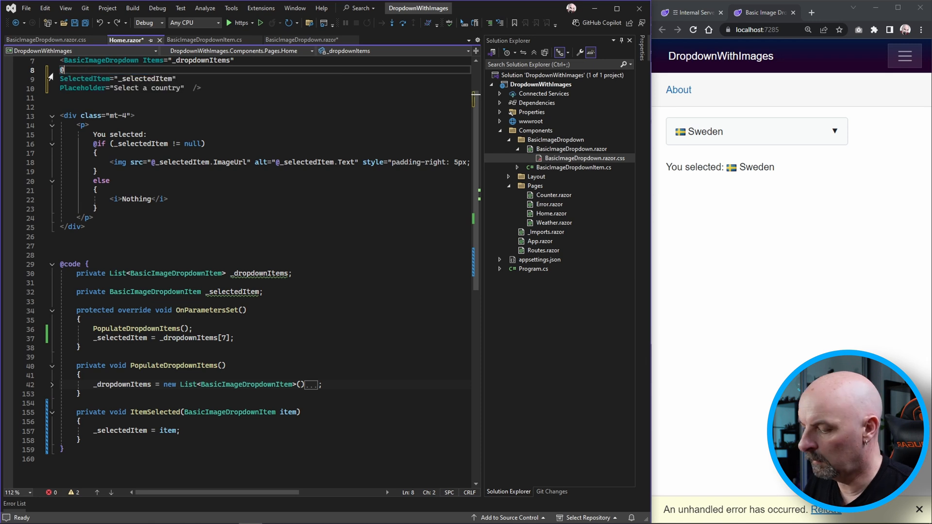
text(bind-)
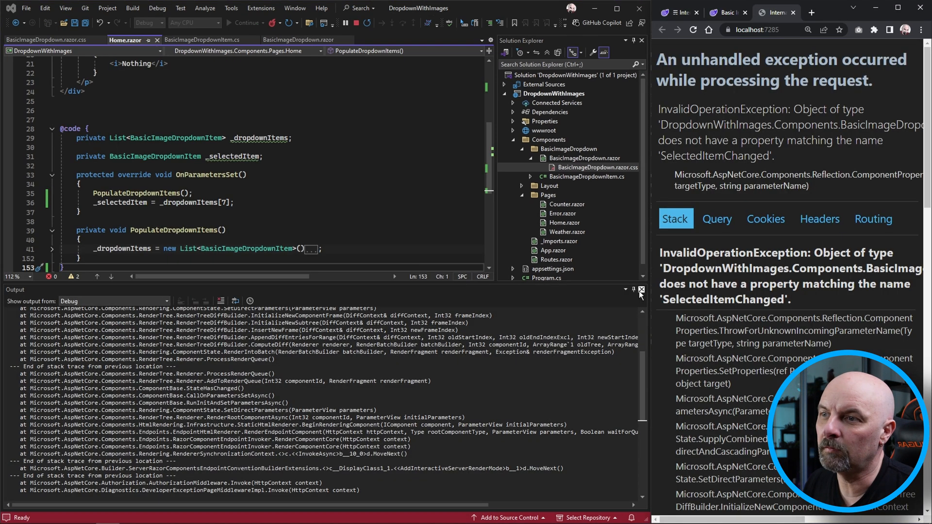
click(298, 39)
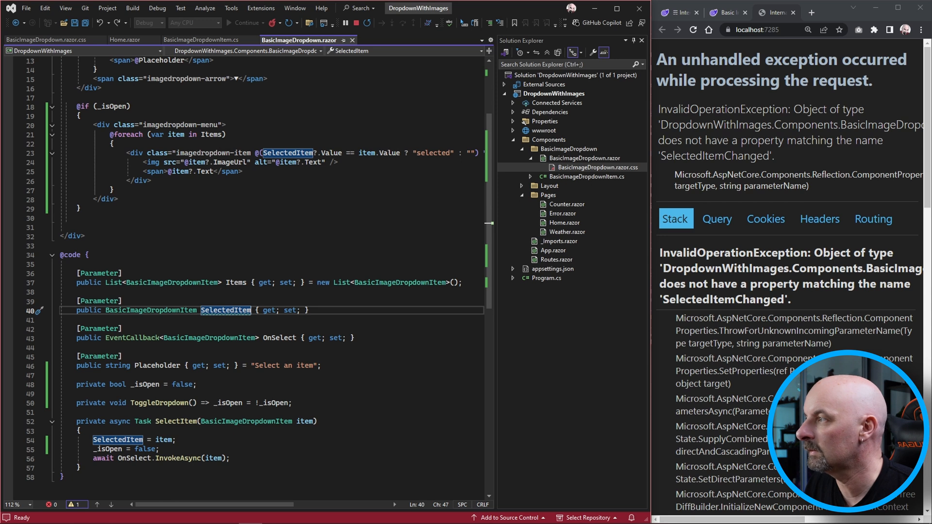
Rename the dropdown's OnSelect callback to SelectedItemChanged in BasicImageDropdown.razor.
text(Sele)
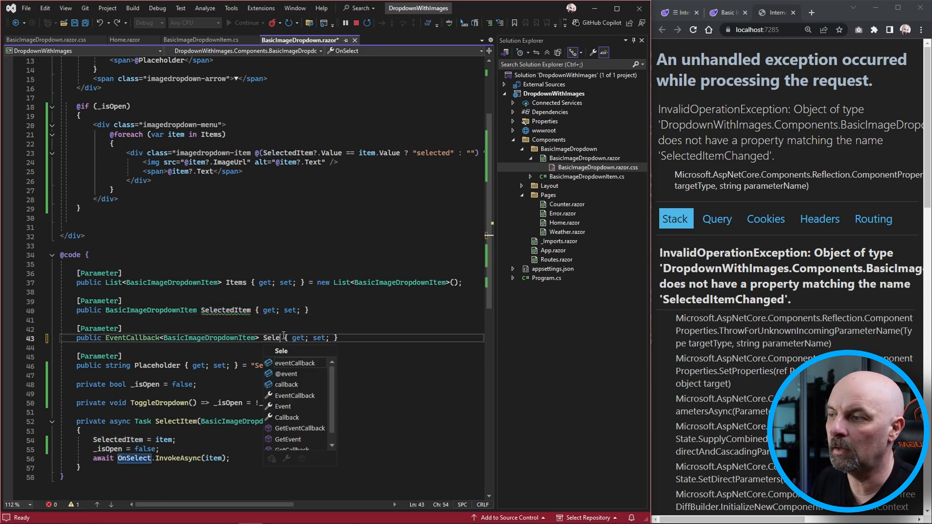
text(ctItemChanged)
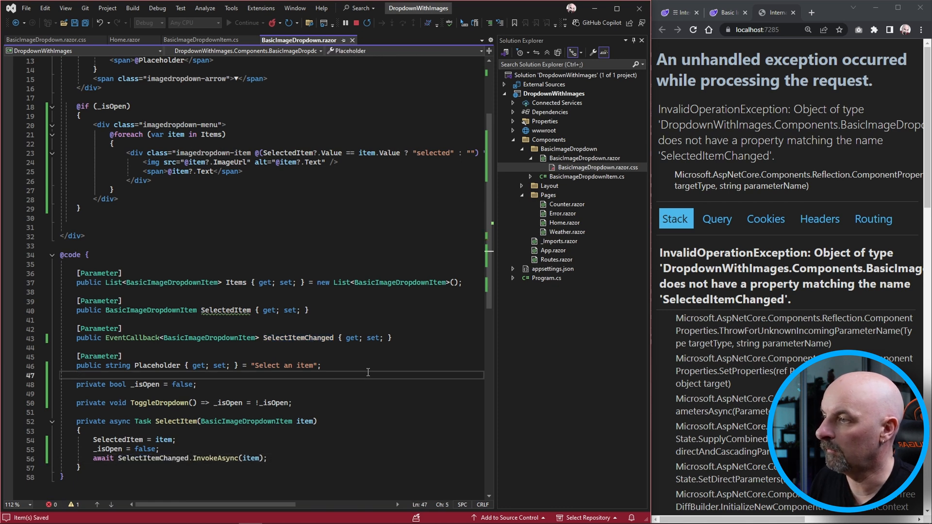
click(44, 39)
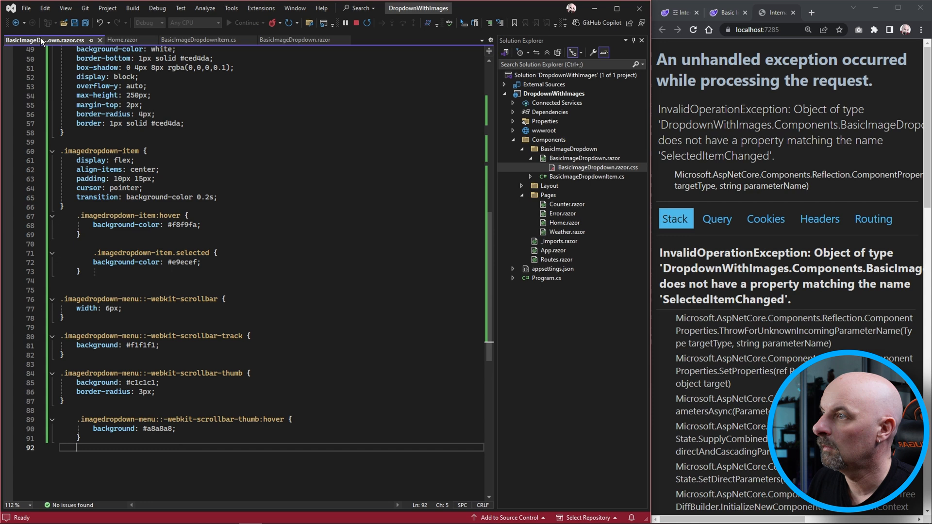
click(300, 40)
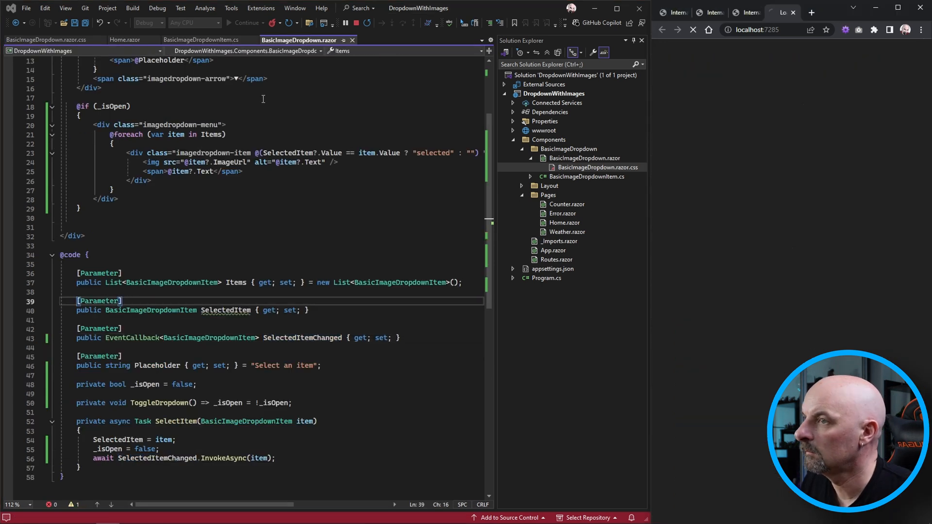
Change the preselected index to 2 in Home.razor and save, so the page shows United Kingdom.
click(755, 131)
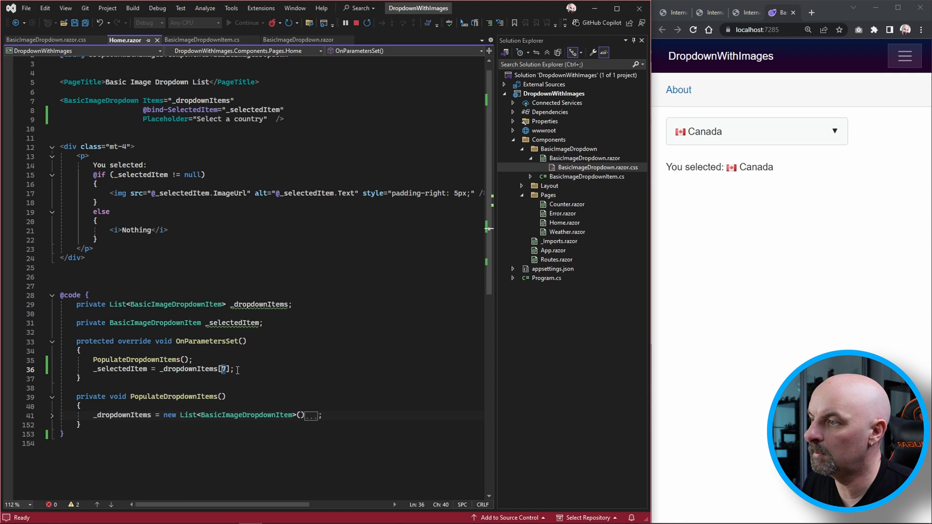
text(2)
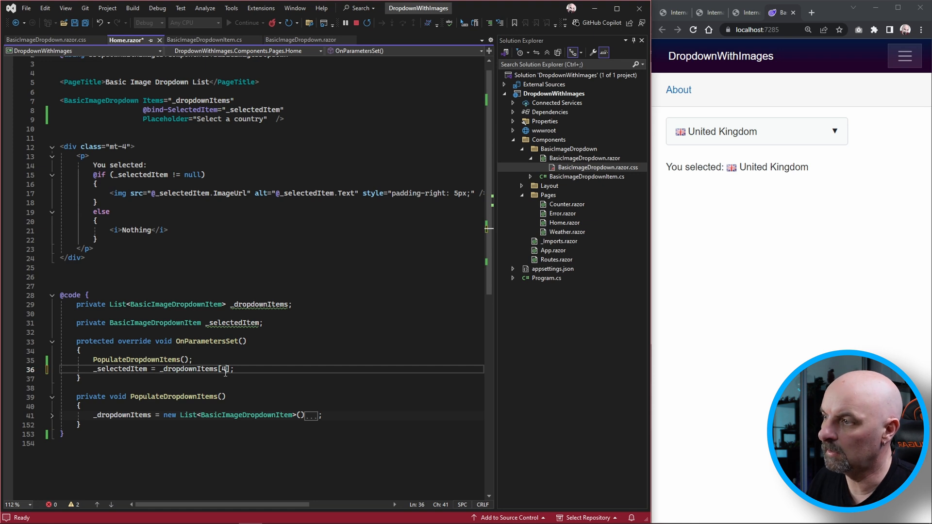
key(ctrl+s)
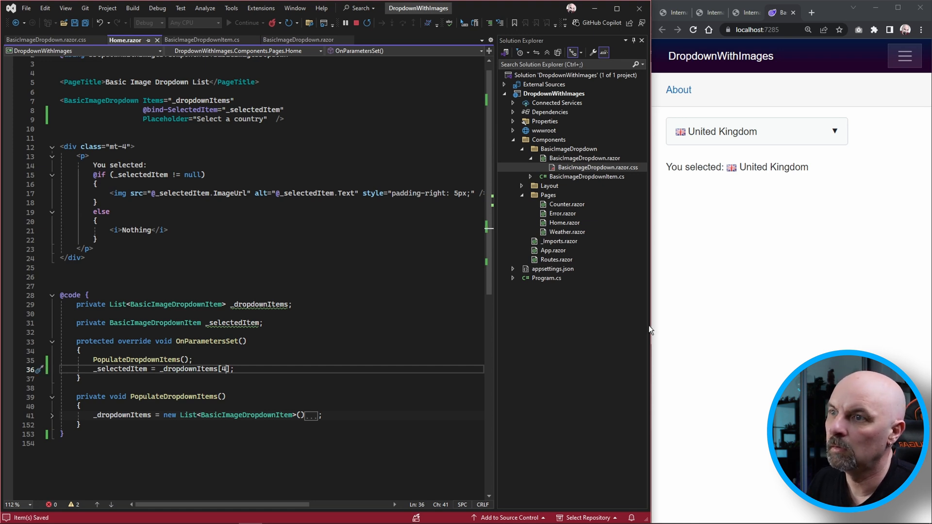